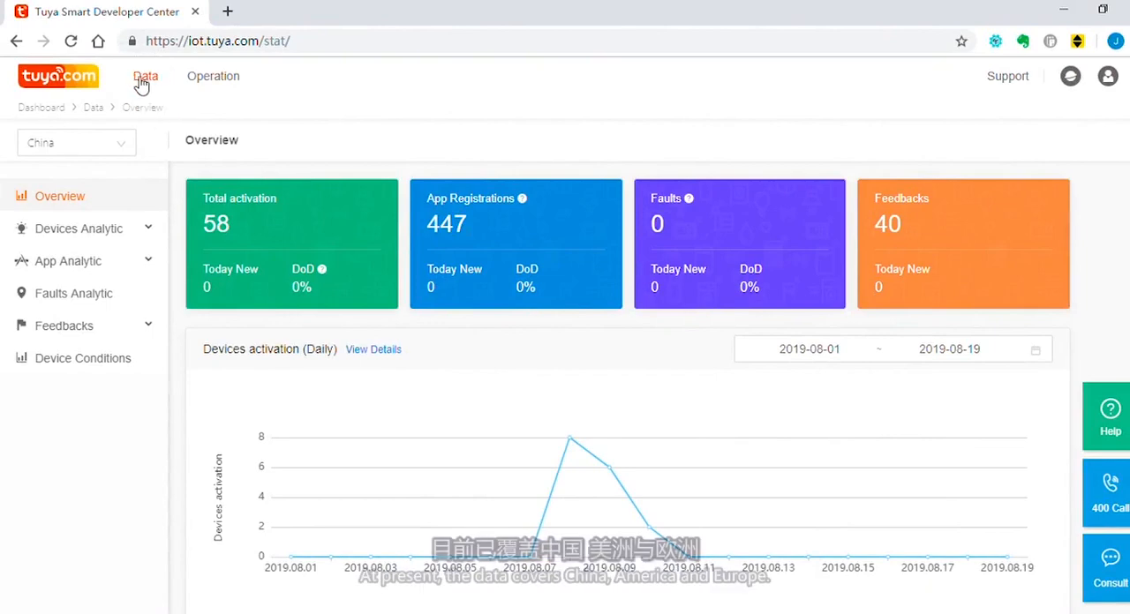
- View the Overview page and go to the detailed daily Devices Activation data
{"action": "left_click", "coordinate": [76, 141]}
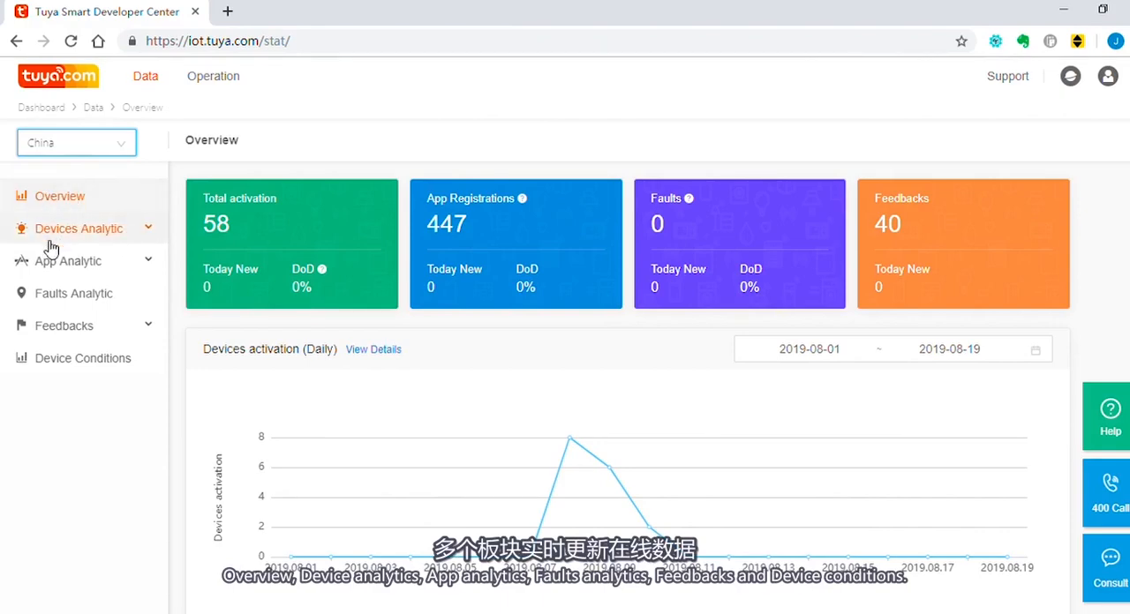
{"action": "mouse_move", "coordinate": [72, 293]}
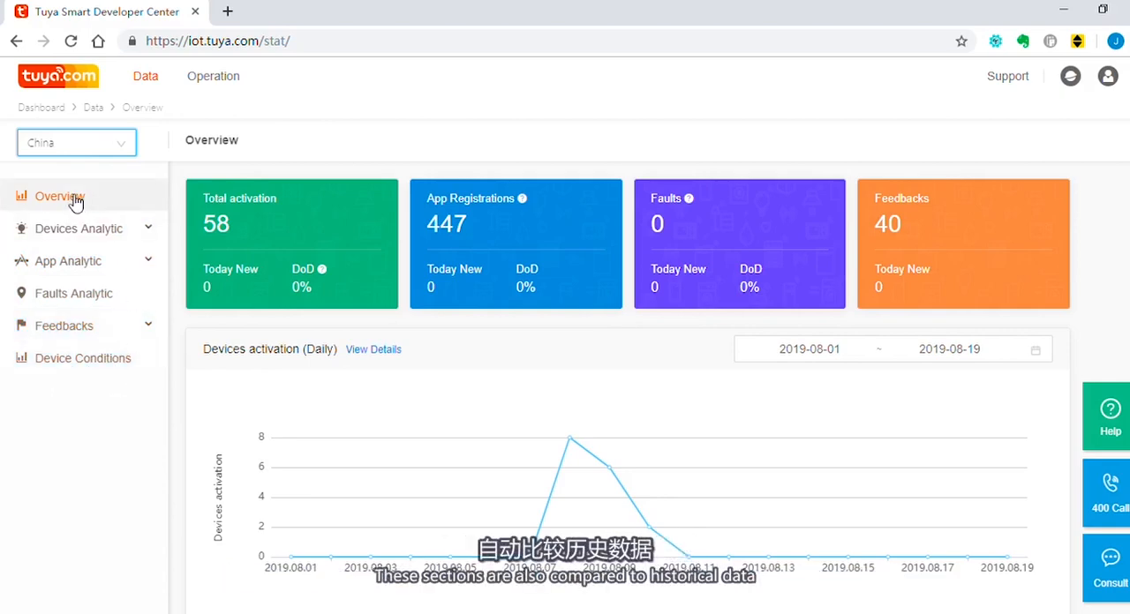
{"action": "mouse_move", "coordinate": [370, 254]}
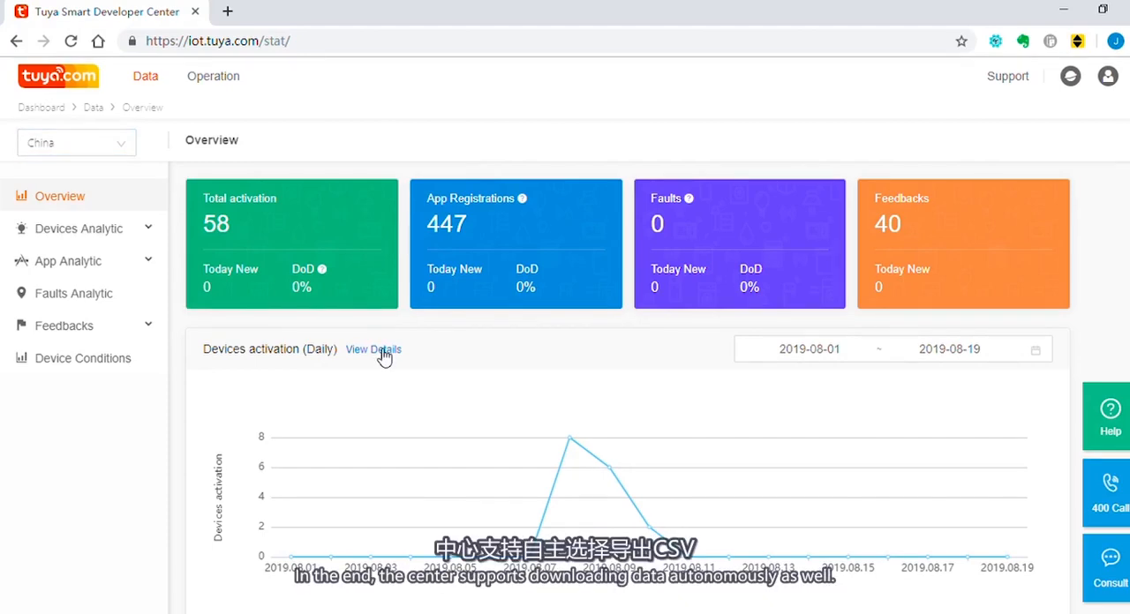
{"action": "left_click", "coordinate": [373, 349]}
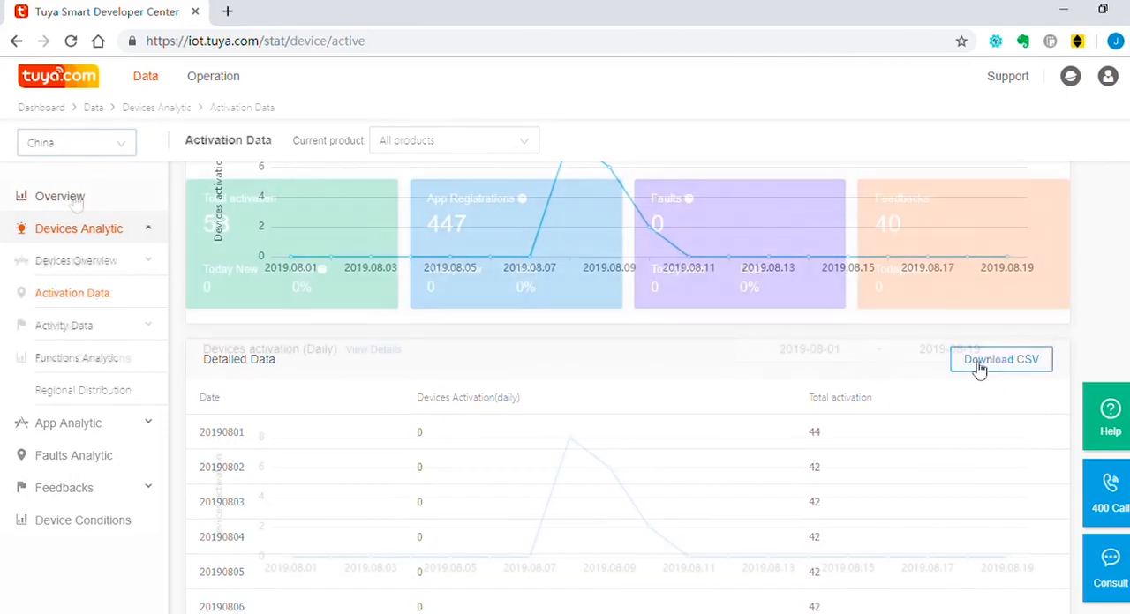
- Download the activation data as CSV, then extend the App Registration chart back to July 2019
{"action": "left_click", "coordinate": [60, 195]}
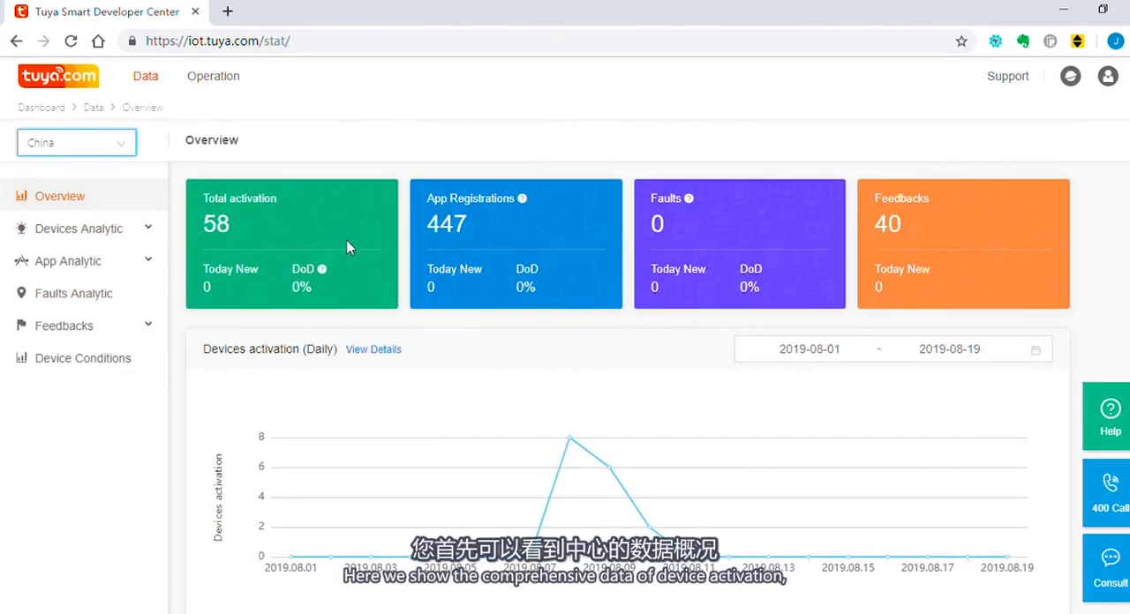
{"action": "mouse_move", "coordinate": [909, 214]}
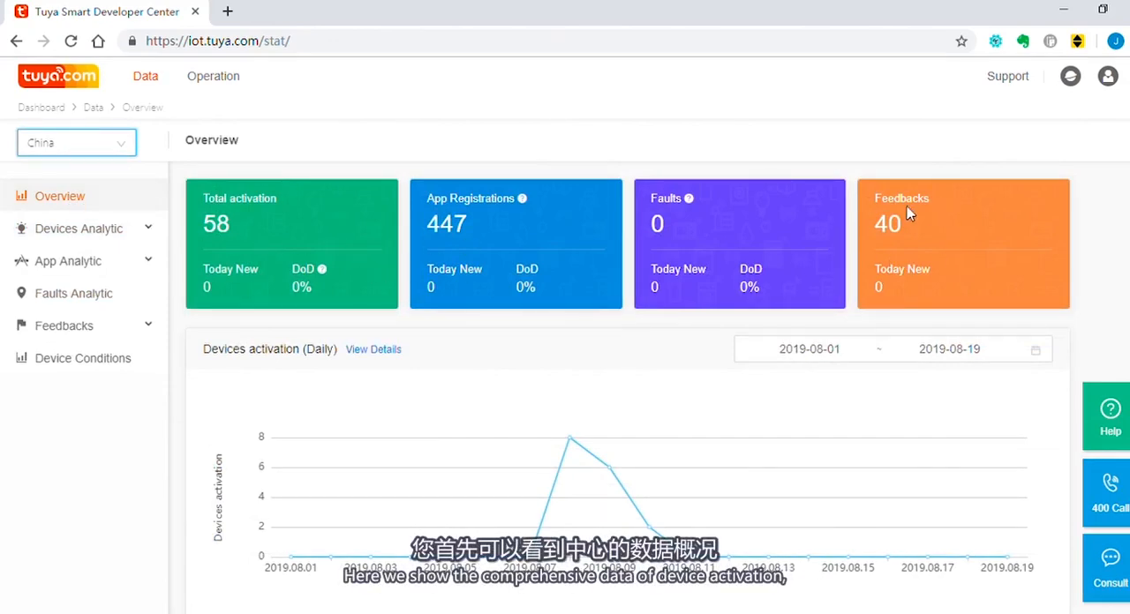
{"action": "scroll", "scroll_direction": "down", "scroll_amount": 3}
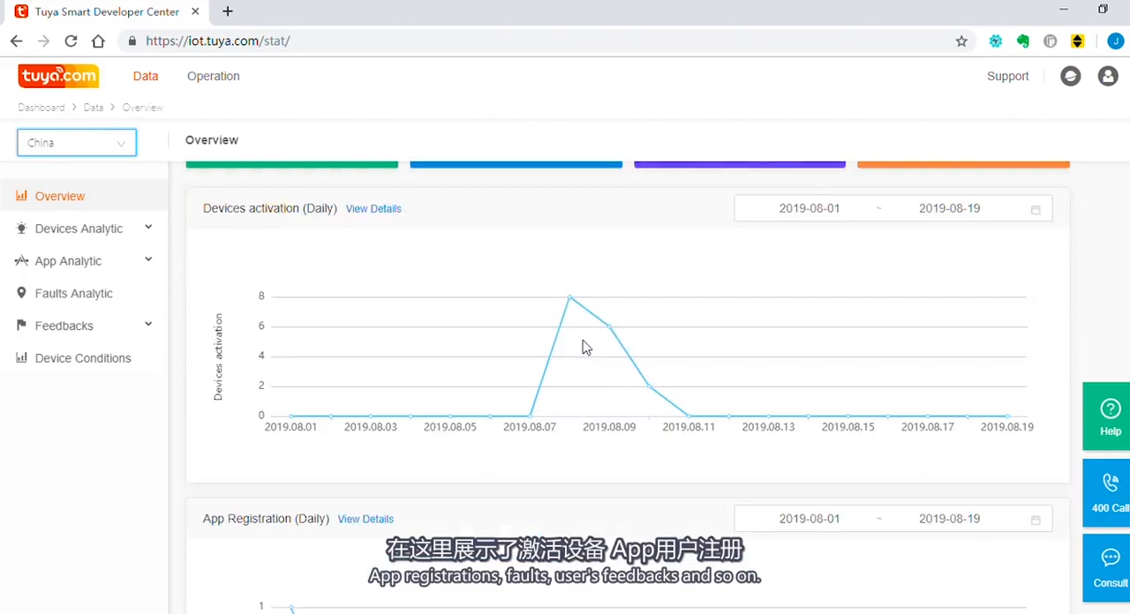
{"action": "scroll", "scroll_direction": "down", "scroll_amount": 3}
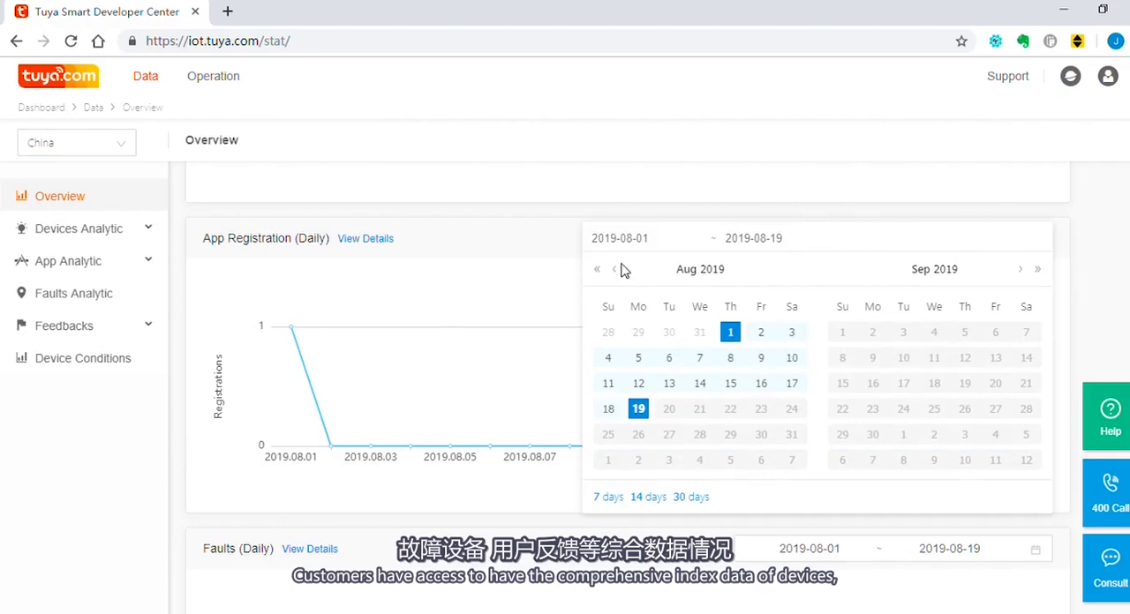
{"action": "left_click", "coordinate": [615, 268]}
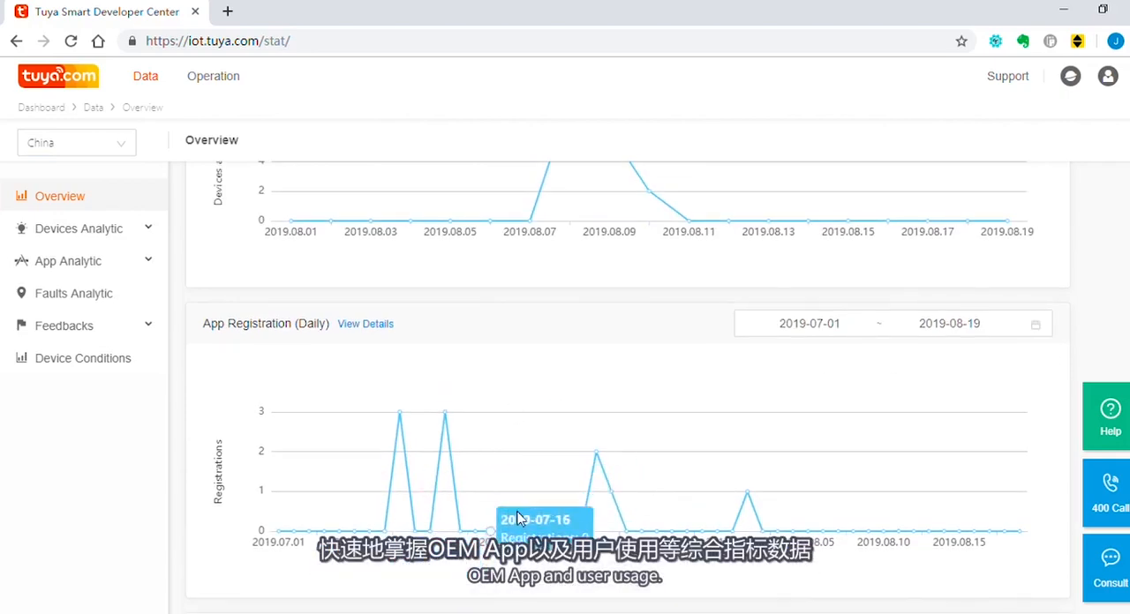
{"action": "scroll", "scroll_direction": "up", "scroll_amount": 3}
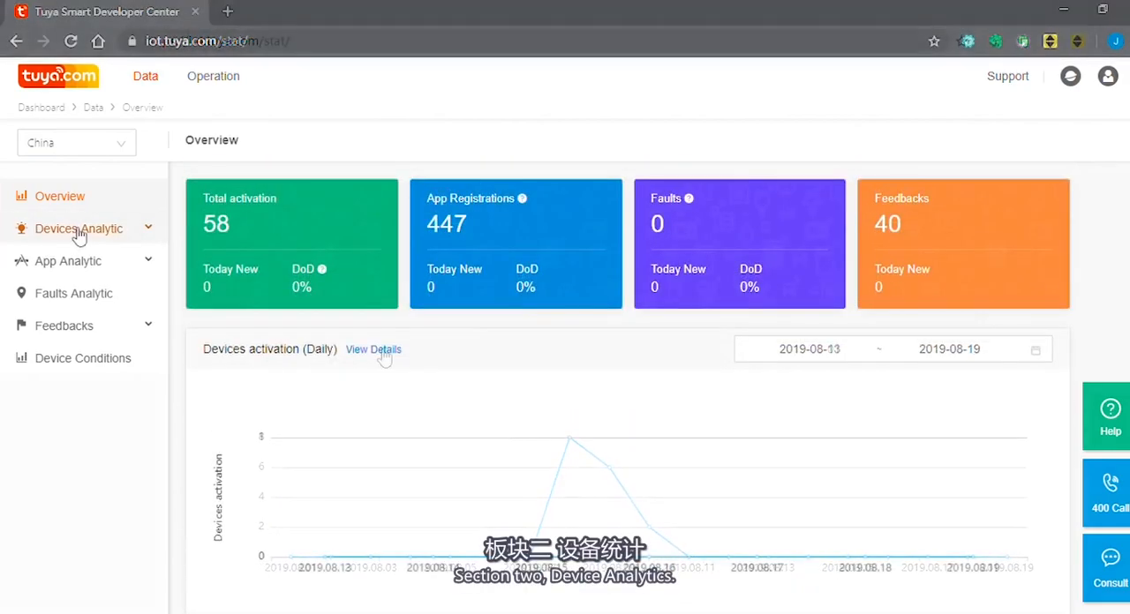
- Go to Devices Overview under Devices Analytic, keeping the product filter on all products
{"action": "left_click", "coordinate": [78, 230]}
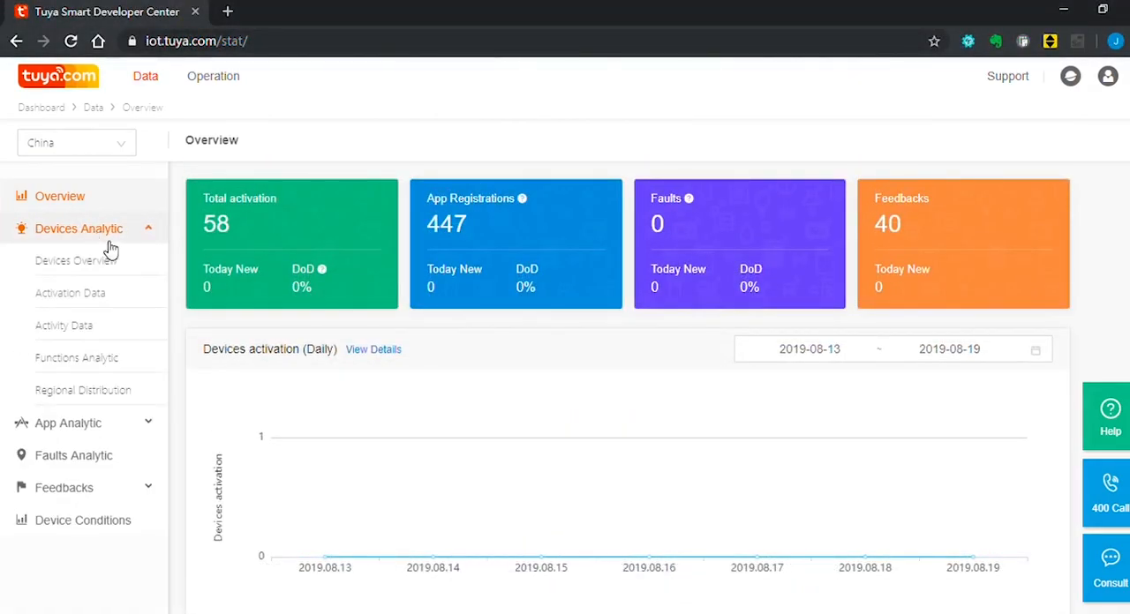
{"action": "left_click", "coordinate": [78, 261]}
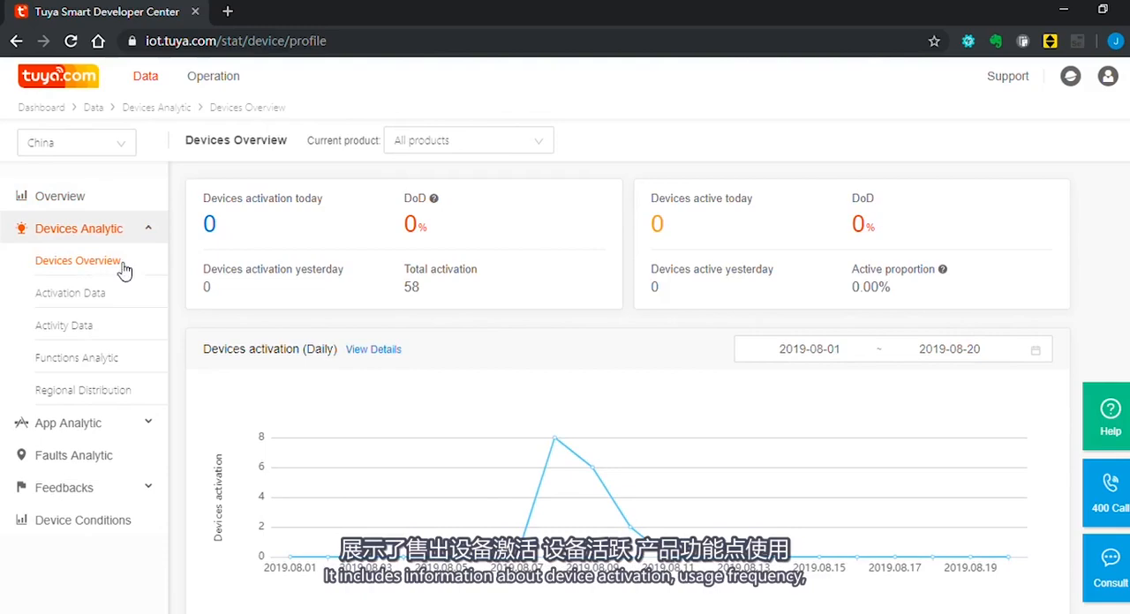
{"action": "mouse_move", "coordinate": [64, 325]}
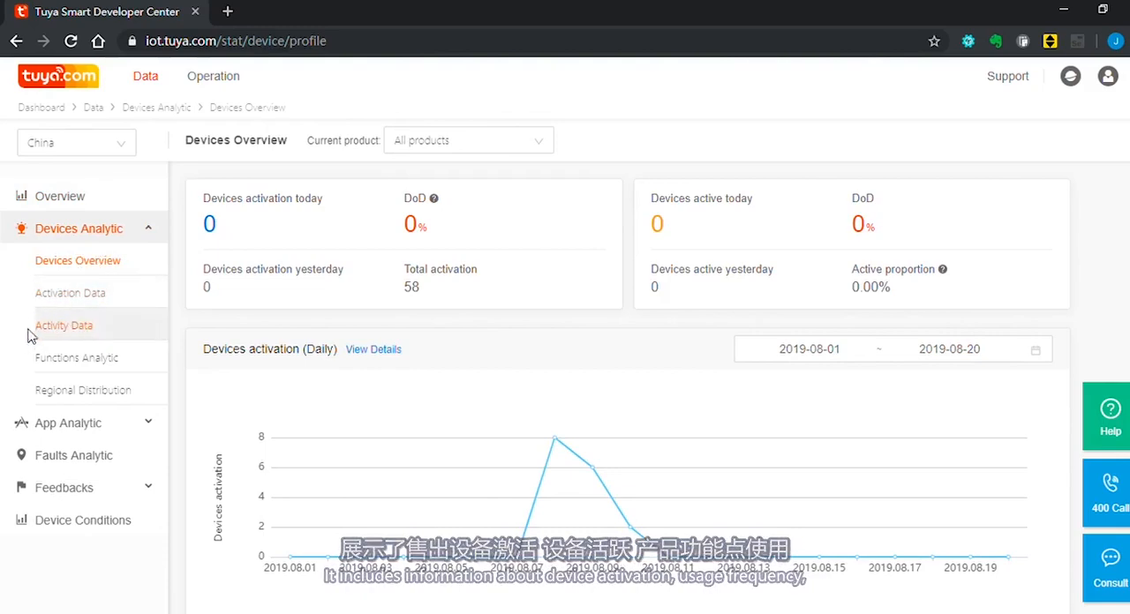
{"action": "mouse_move", "coordinate": [76, 357]}
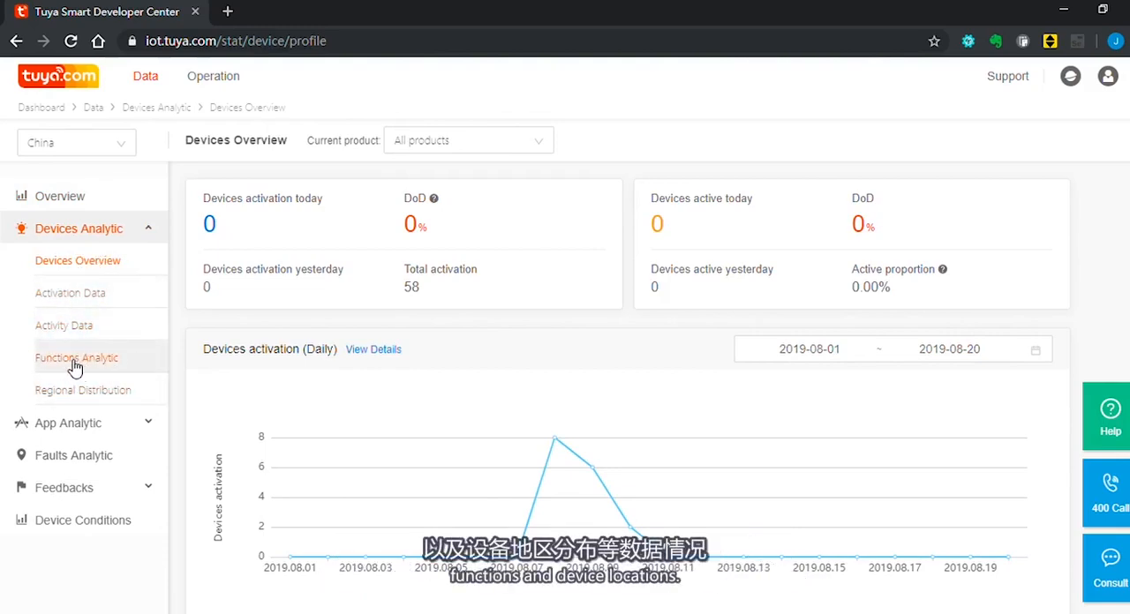
{"action": "mouse_move", "coordinate": [83, 391]}
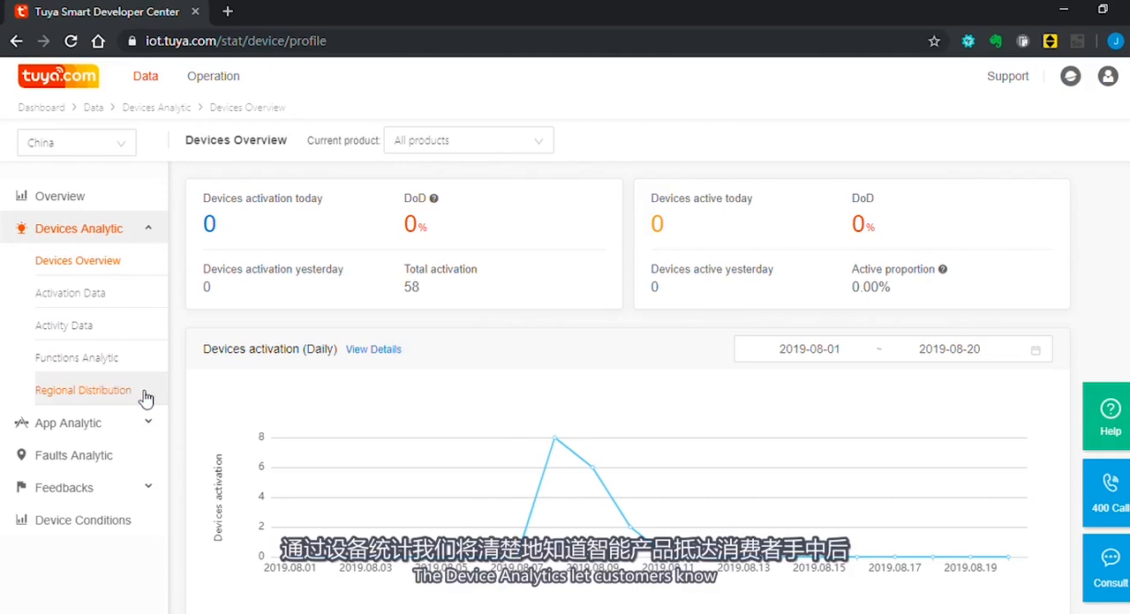
{"action": "mouse_move", "coordinate": [450, 298]}
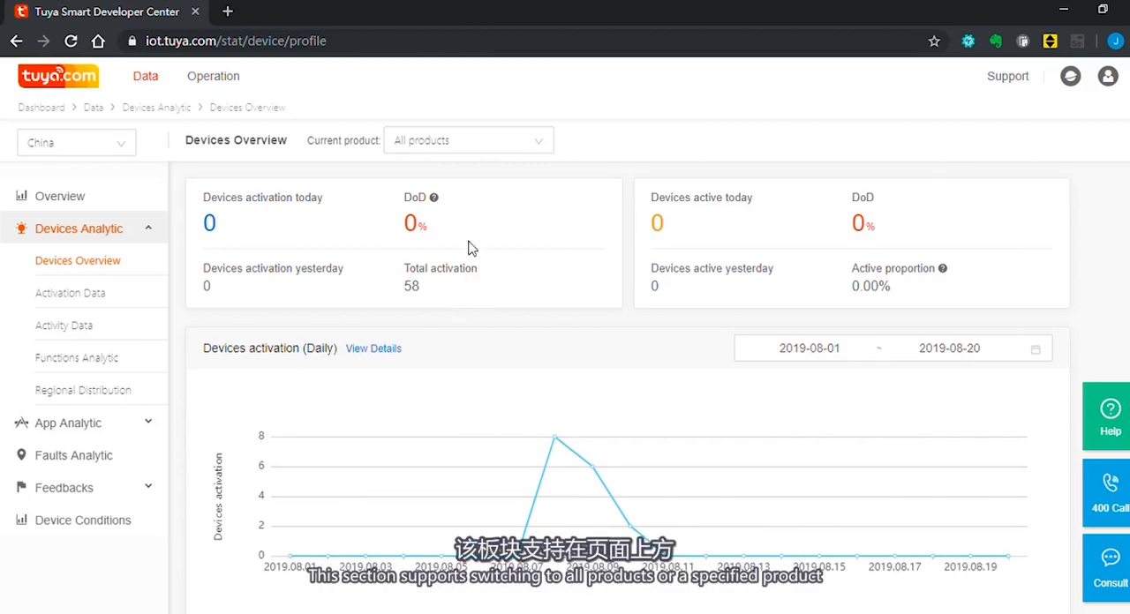
{"action": "left_click", "coordinate": [467, 141]}
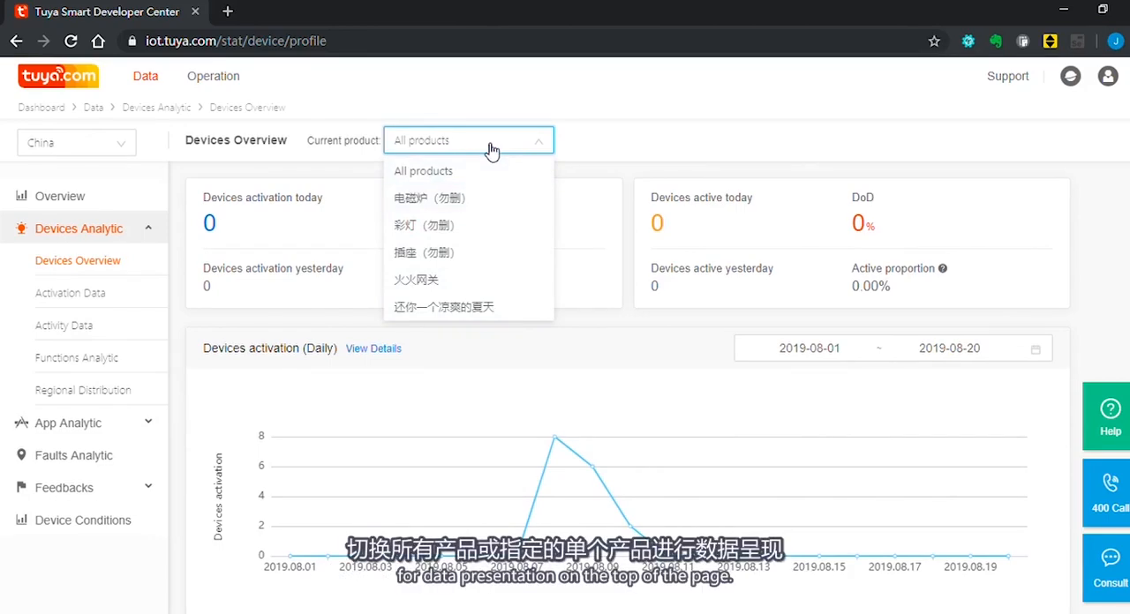
{"action": "left_click", "coordinate": [424, 170]}
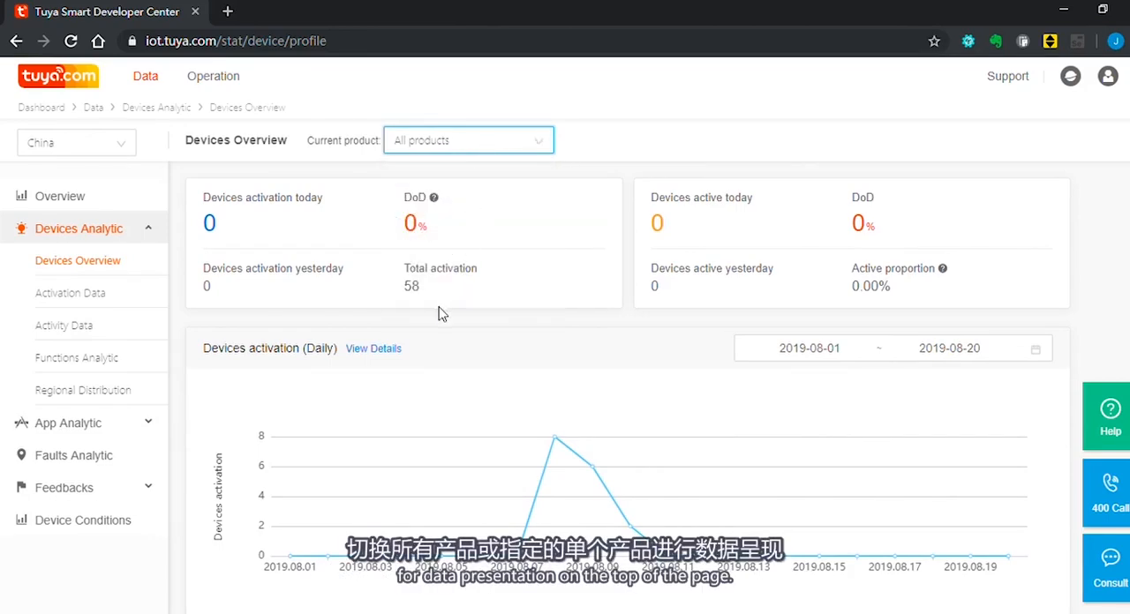
- Review the daily activation chart spanning 2019-08-01 to 2019-08-11
{"action": "scroll", "scroll_direction": "down", "scroll_amount": 3}
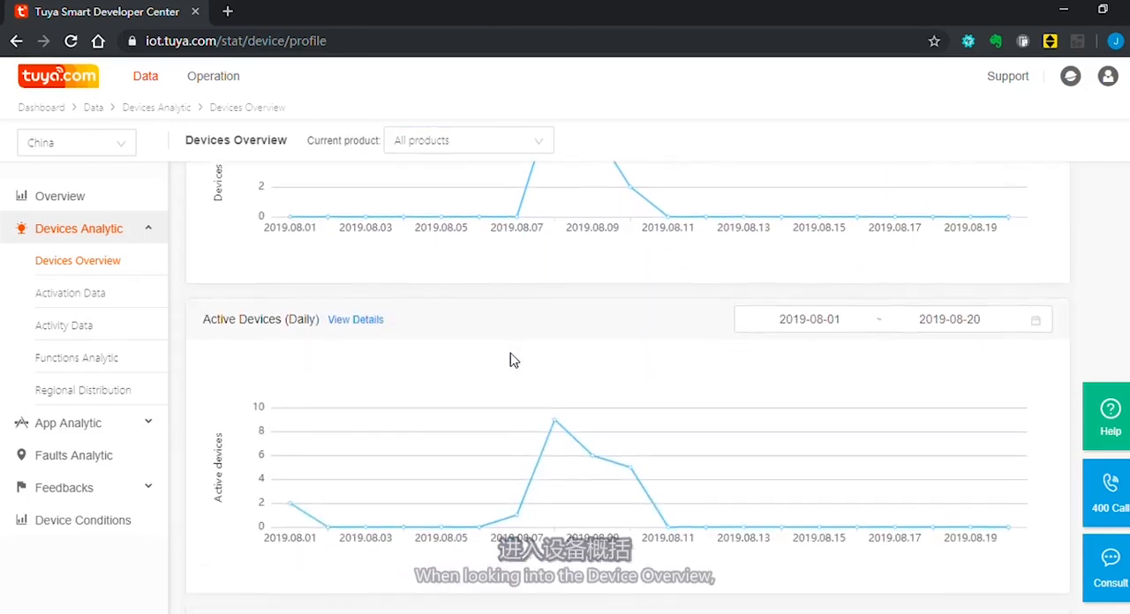
{"action": "scroll", "scroll_direction": "down", "scroll_amount": 3}
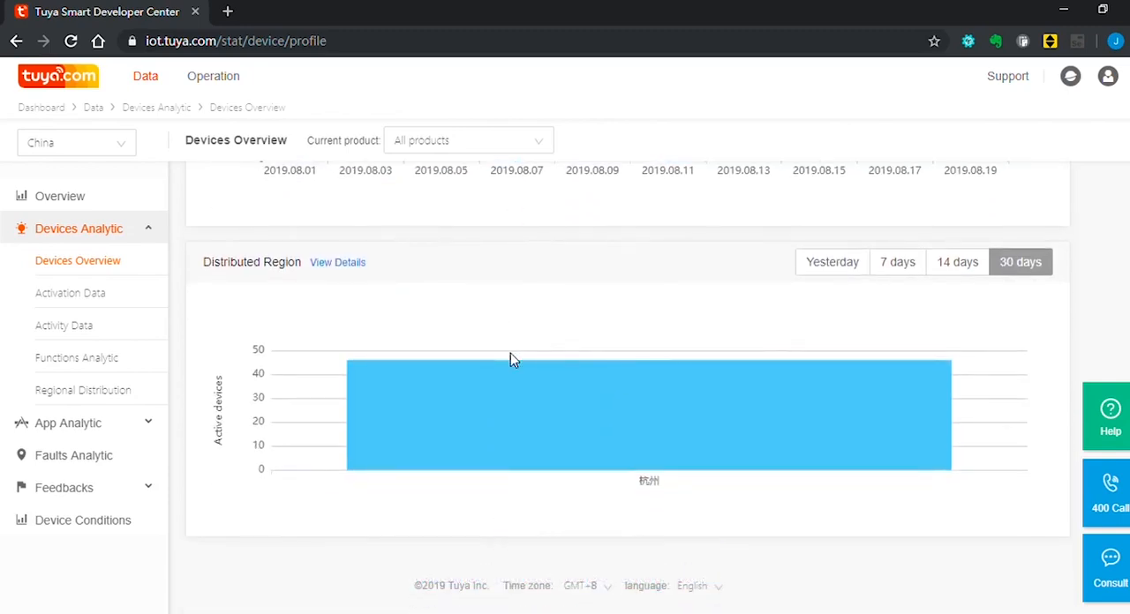
{"action": "scroll", "scroll_direction": "up", "scroll_amount": 3}
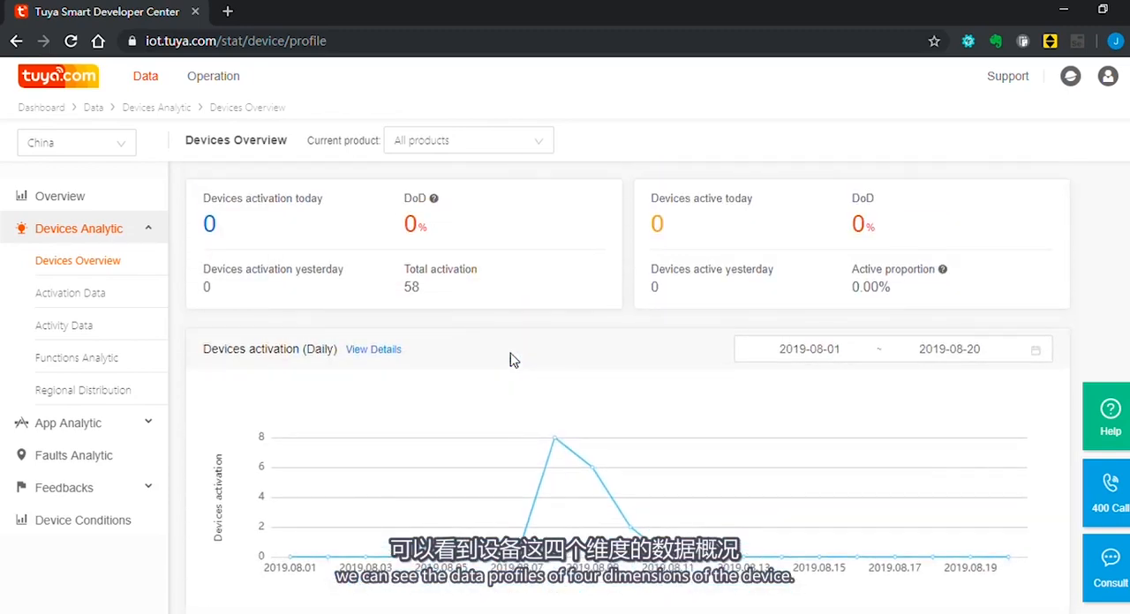
{"action": "mouse_move", "coordinate": [565, 332]}
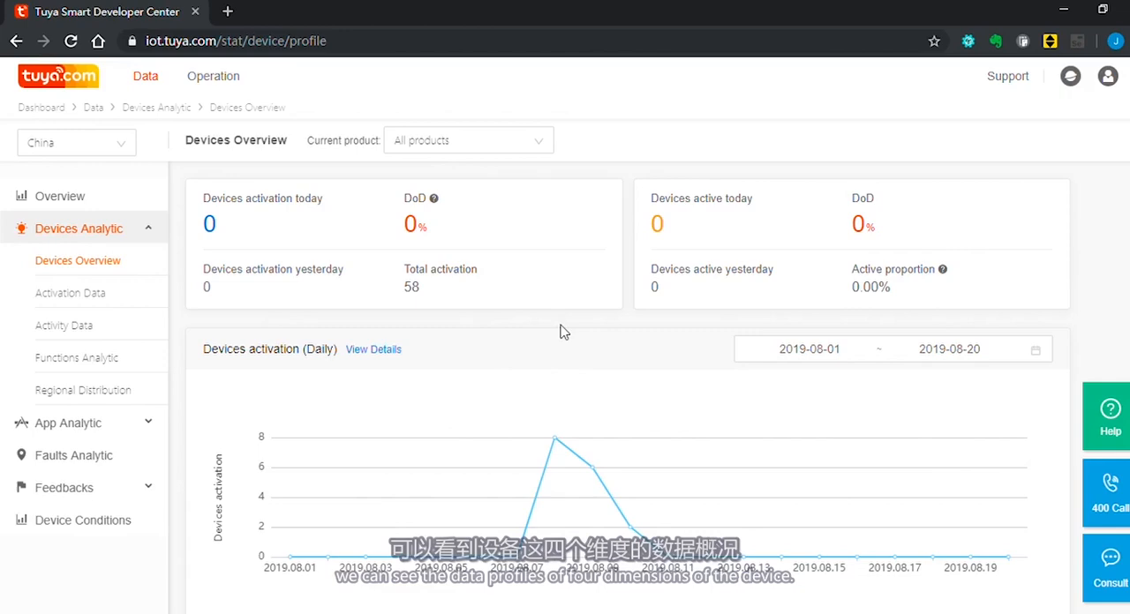
{"action": "left_click", "coordinate": [891, 350]}
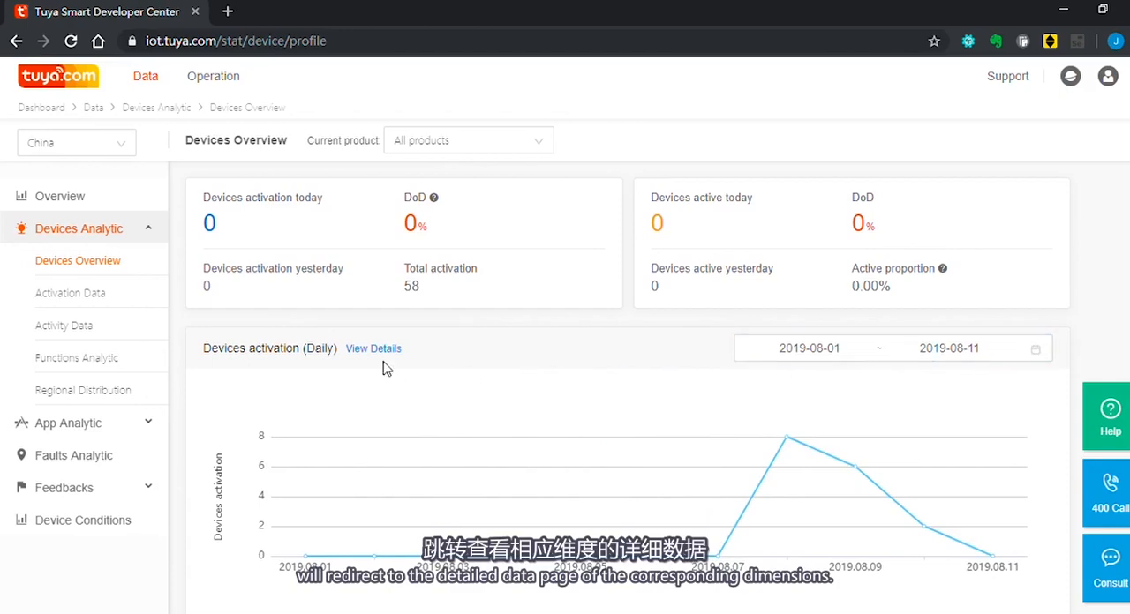
- Review the detailed device activation data and the Activity Data page
{"action": "left_click", "coordinate": [373, 347]}
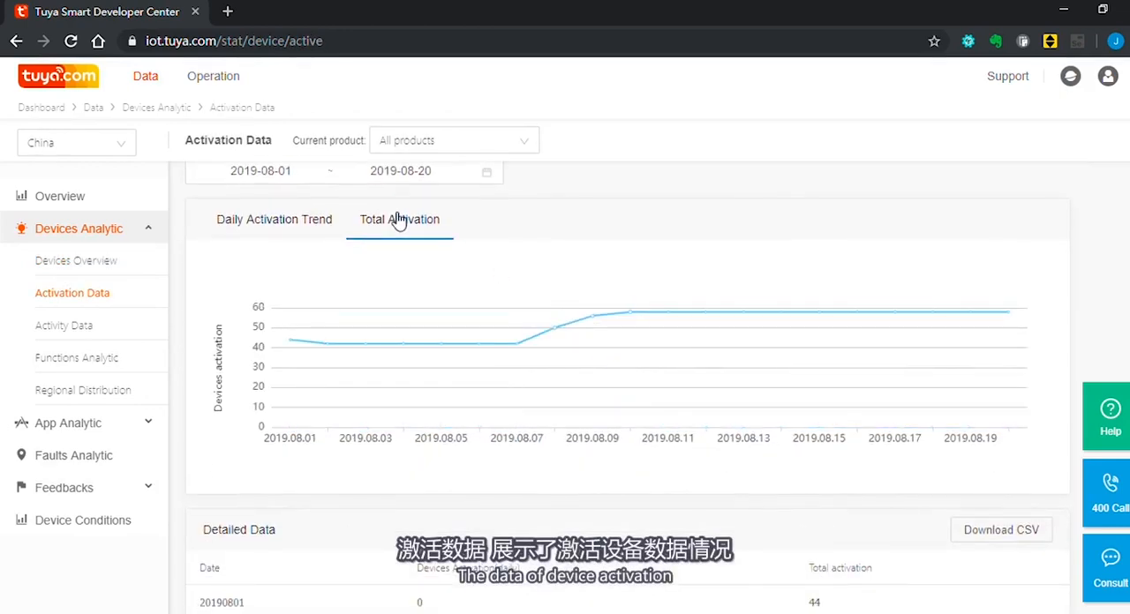
{"action": "scroll", "scroll_direction": "down", "scroll_amount": 3}
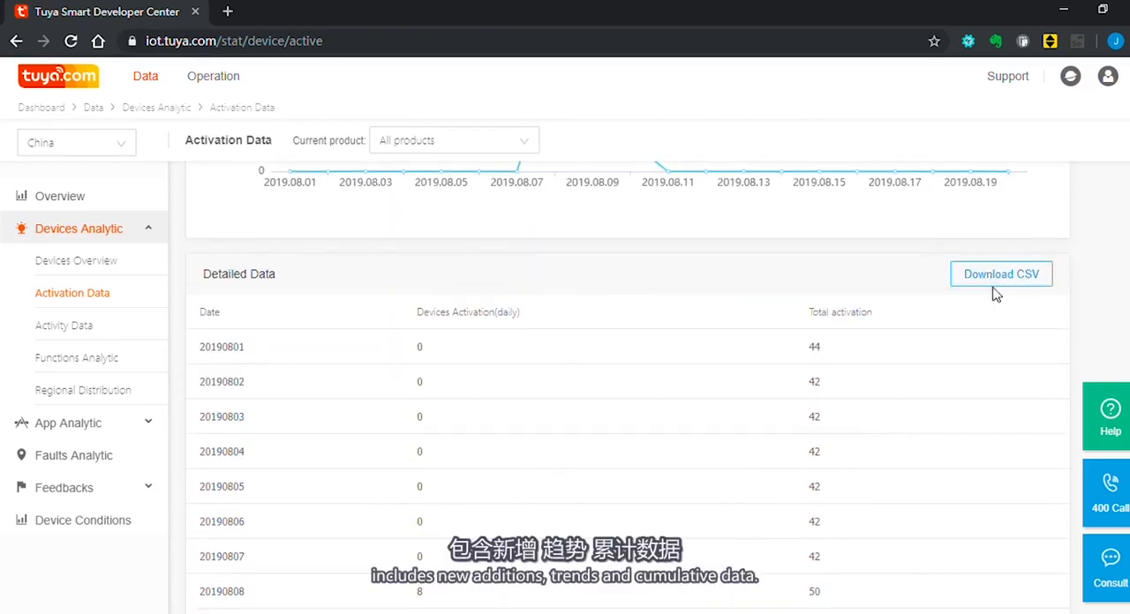
{"action": "scroll", "scroll_direction": "down", "scroll_amount": 3}
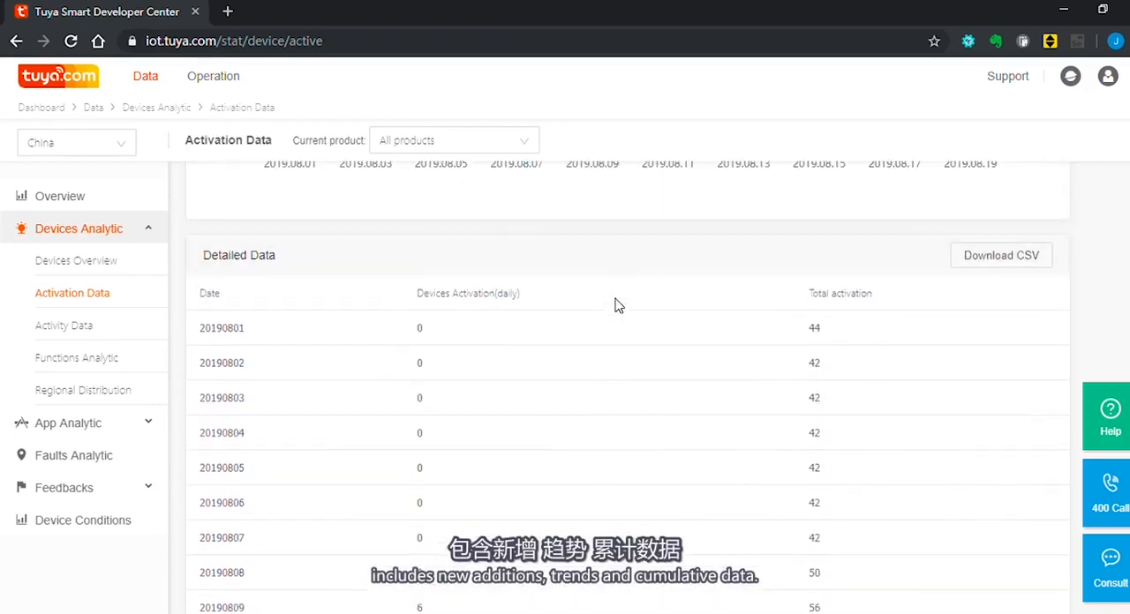
{"action": "left_click", "coordinate": [65, 325]}
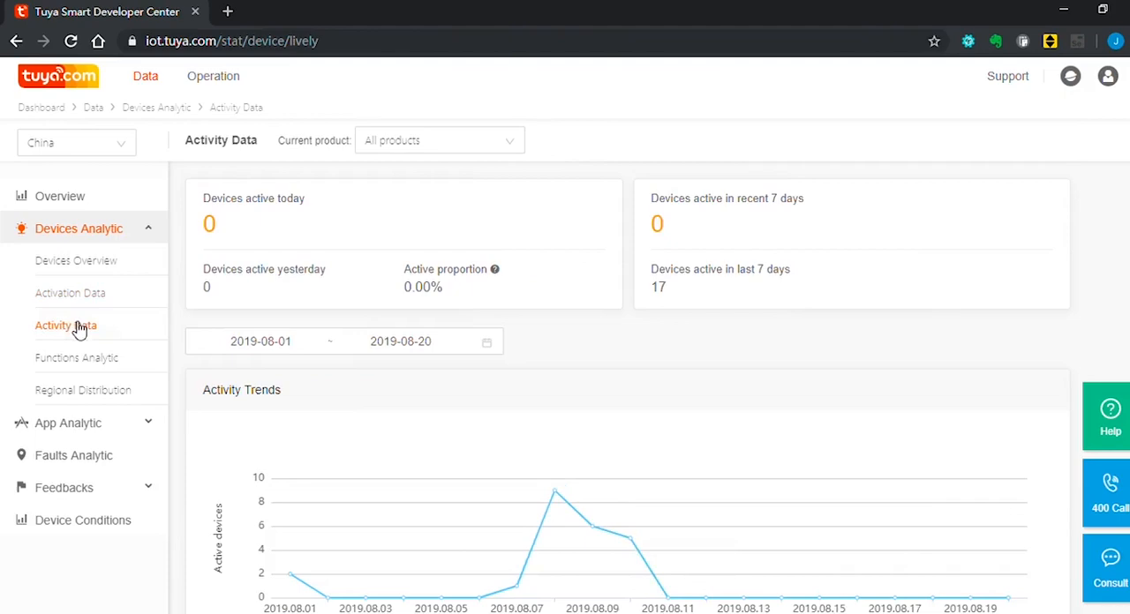
{"action": "scroll", "scroll_direction": "down", "scroll_amount": 3}
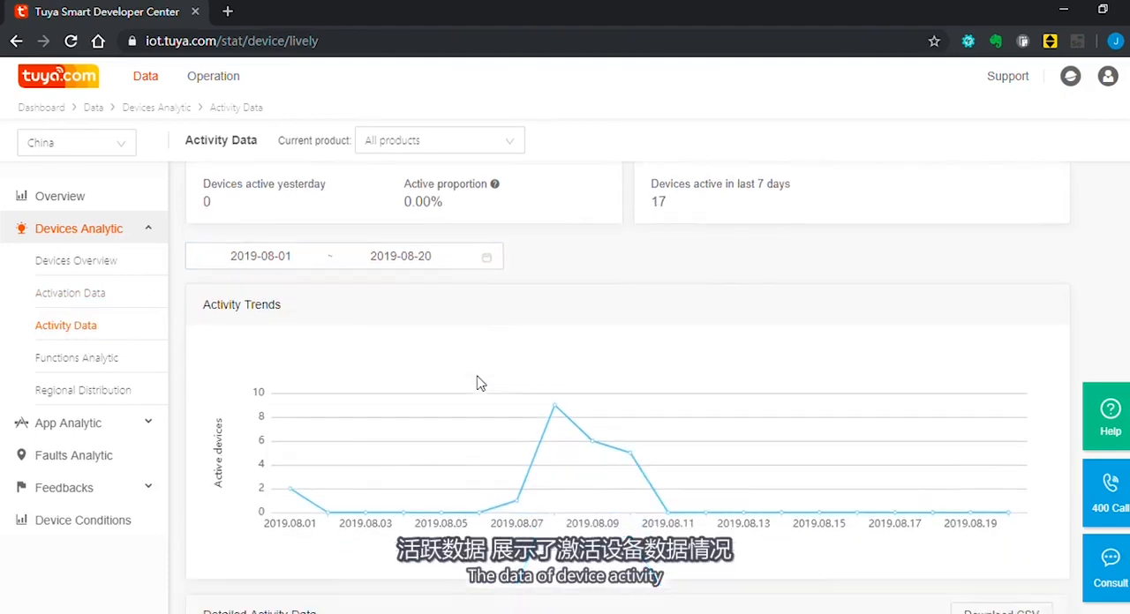
{"action": "scroll", "scroll_direction": "down", "scroll_amount": 3}
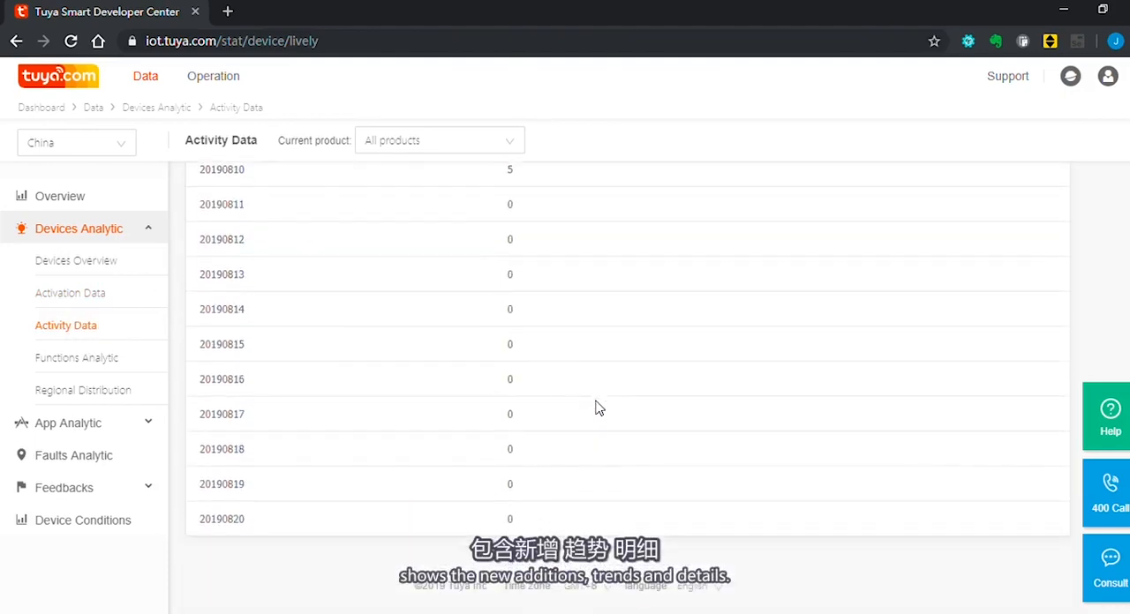
{"action": "scroll", "scroll_direction": "up", "scroll_amount": 3}
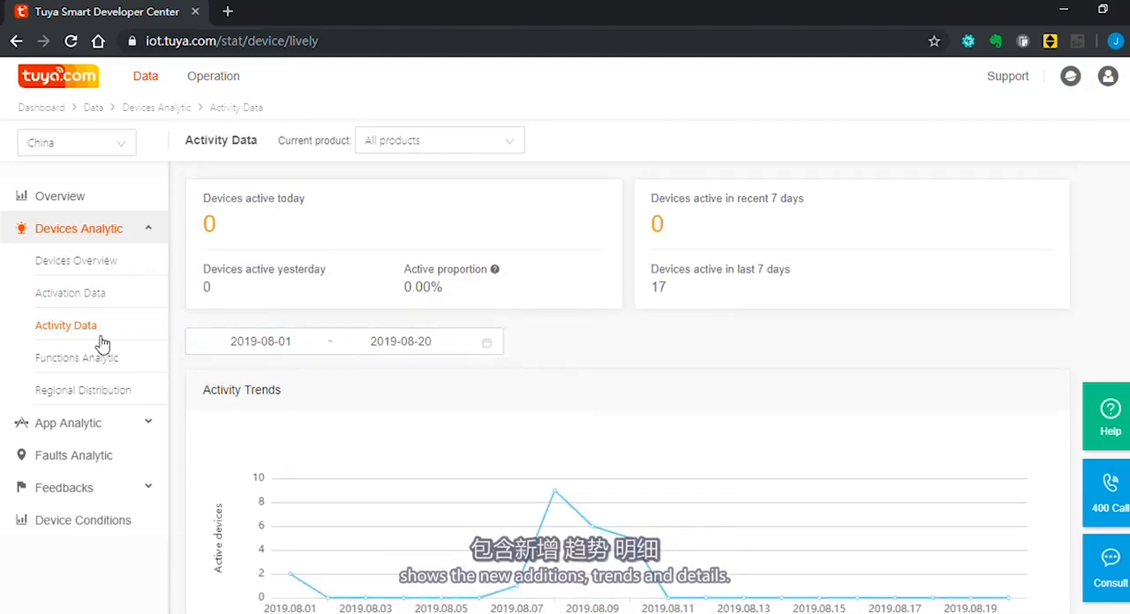
- Visit Functions Analytic, then show active devices on the 30-day Regional Distribution map and expand App Analytic
{"action": "left_click", "coordinate": [78, 357]}
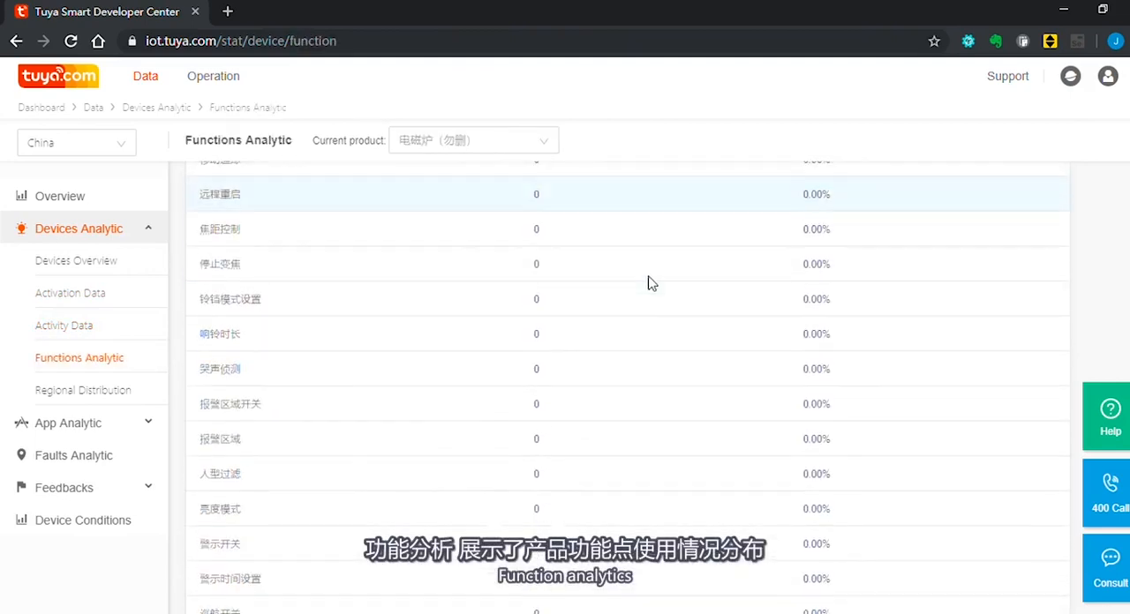
{"action": "left_click", "coordinate": [85, 388]}
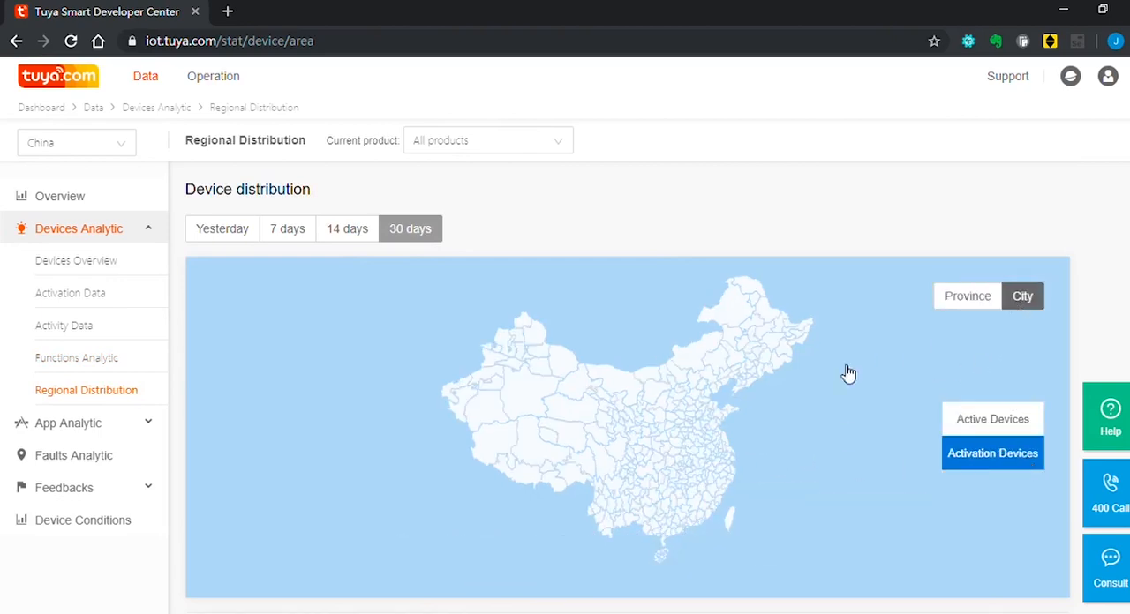
{"action": "left_click", "coordinate": [993, 418]}
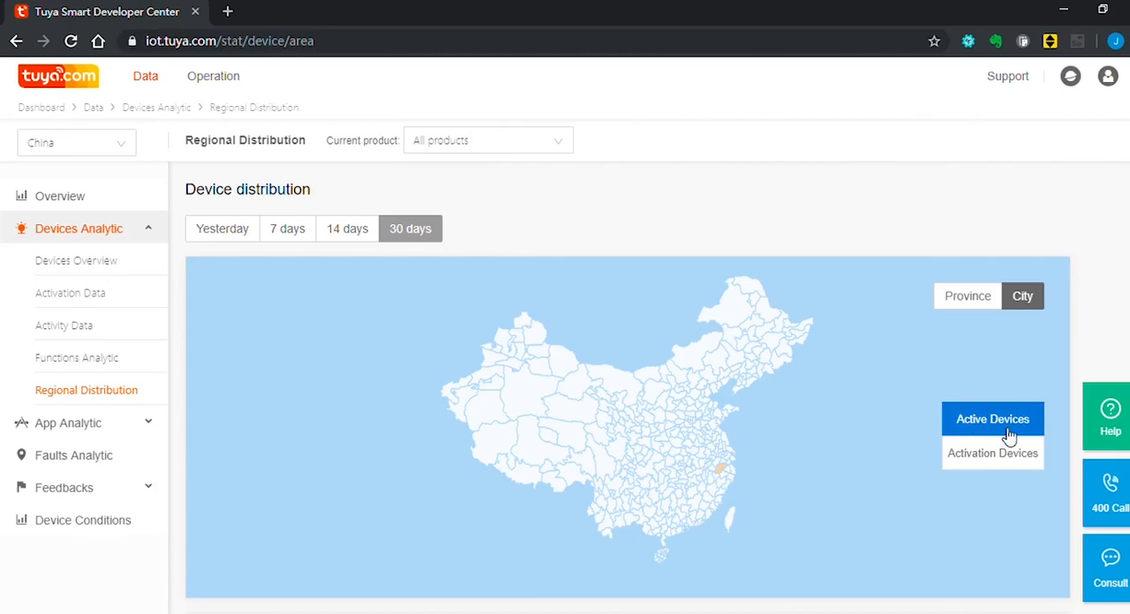
{"action": "scroll", "scroll_direction": "down", "scroll_amount": 3}
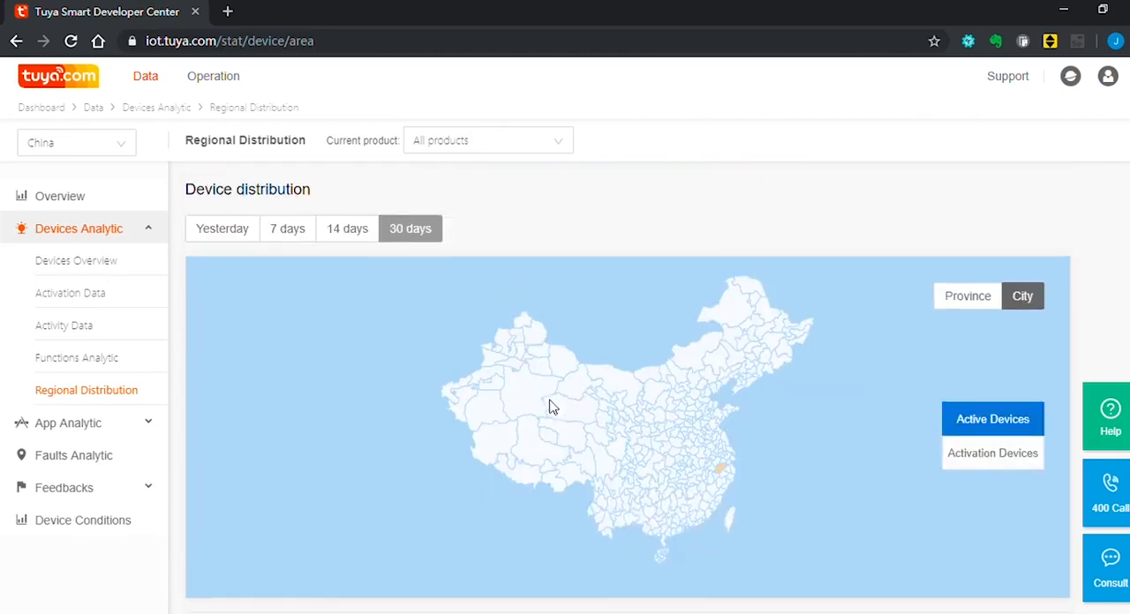
{"action": "left_click", "coordinate": [67, 424]}
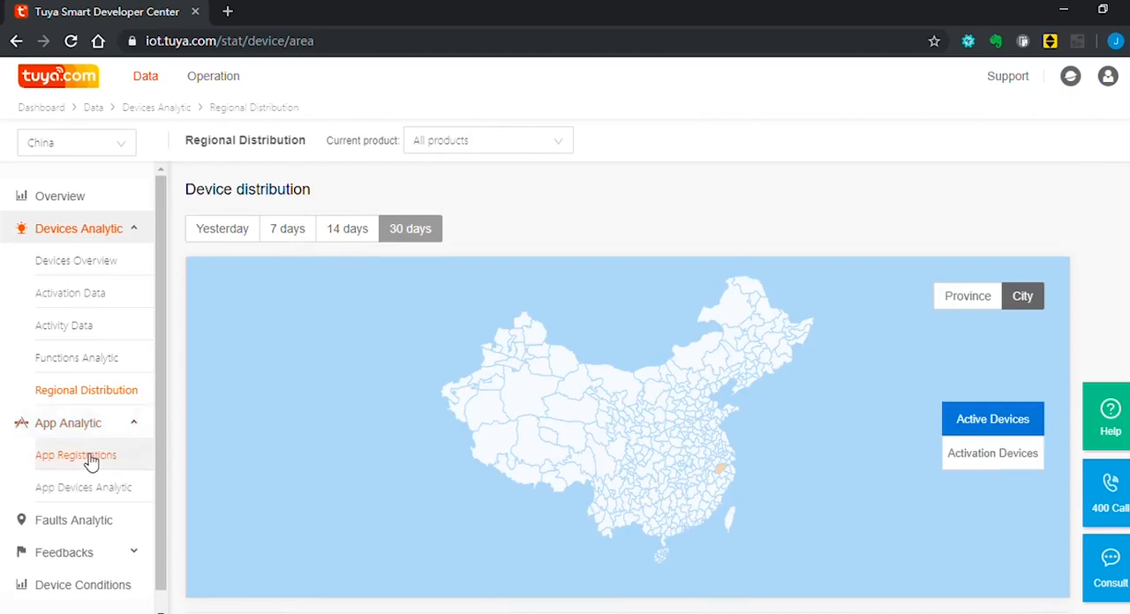
- Review the App Registrations trend charts (447 total), then go to App Devices Analytic
{"action": "left_click", "coordinate": [78, 456]}
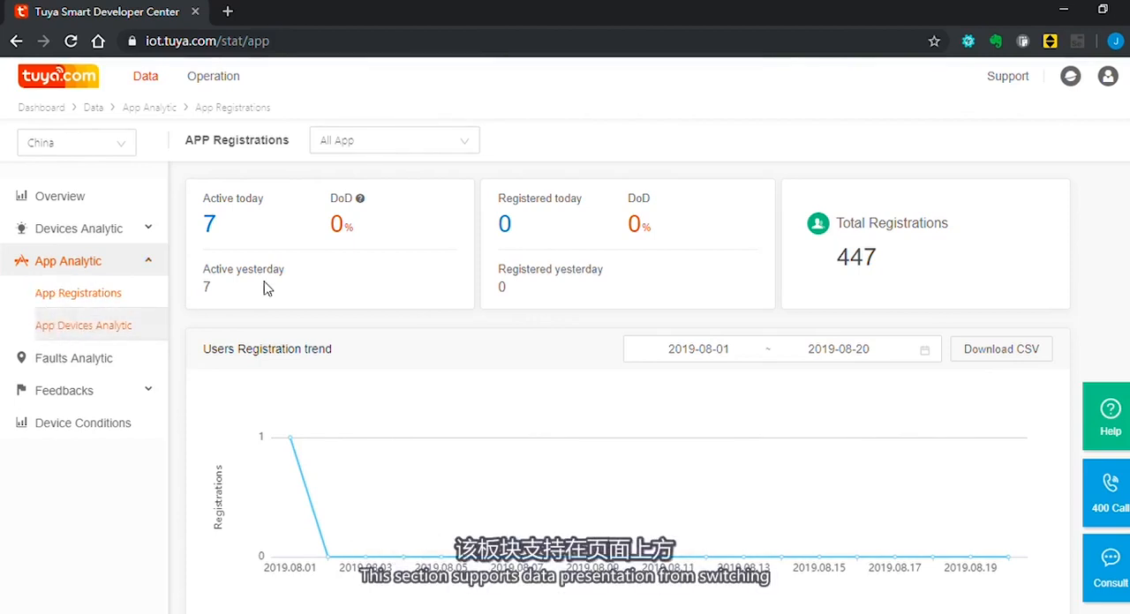
{"action": "mouse_move", "coordinate": [308, 274]}
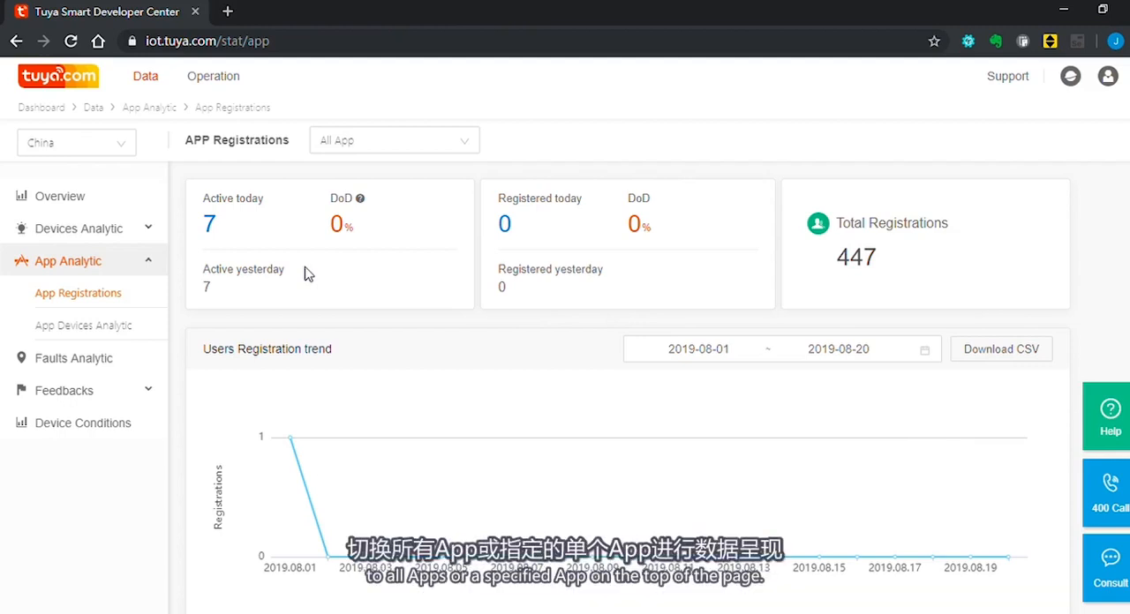
{"action": "mouse_move", "coordinate": [493, 264]}
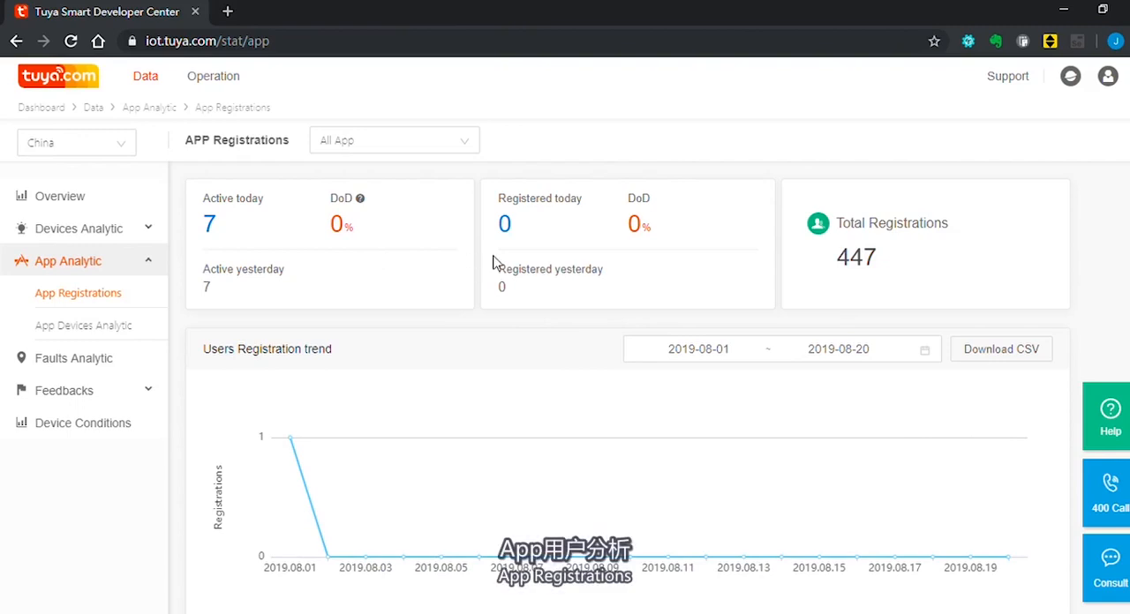
{"action": "mouse_move", "coordinate": [851, 283]}
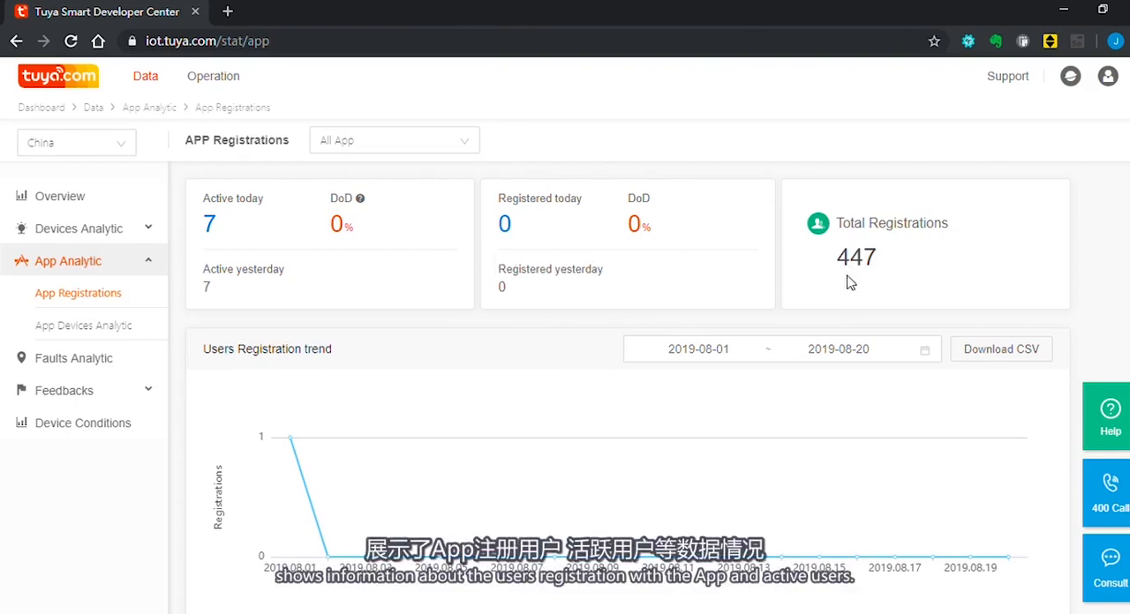
{"action": "mouse_move", "coordinate": [568, 311]}
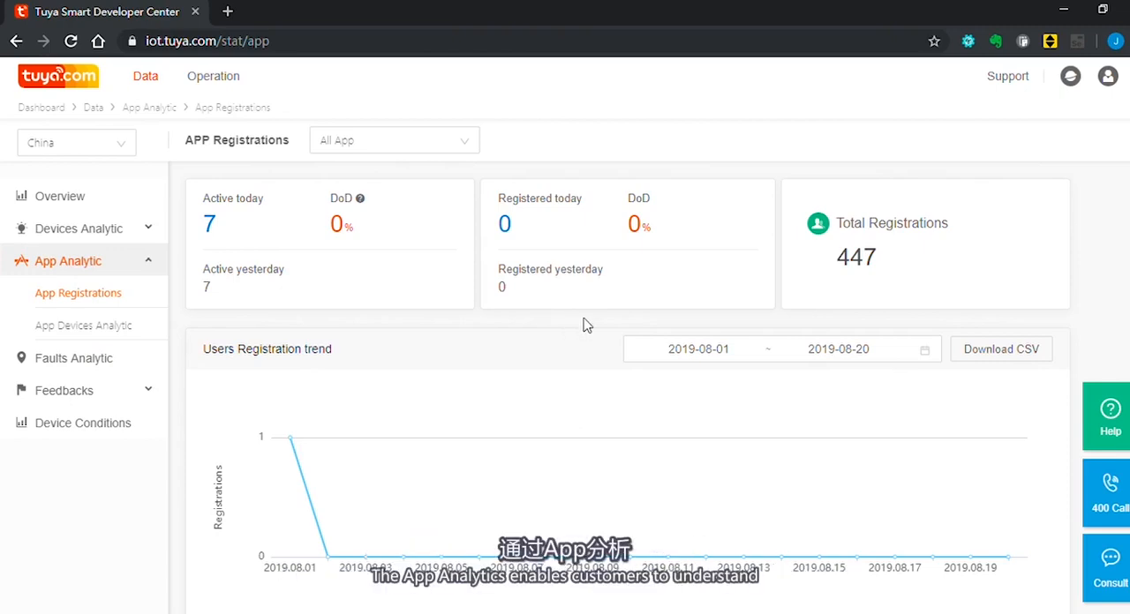
{"action": "scroll", "scroll_direction": "down", "scroll_amount": 3}
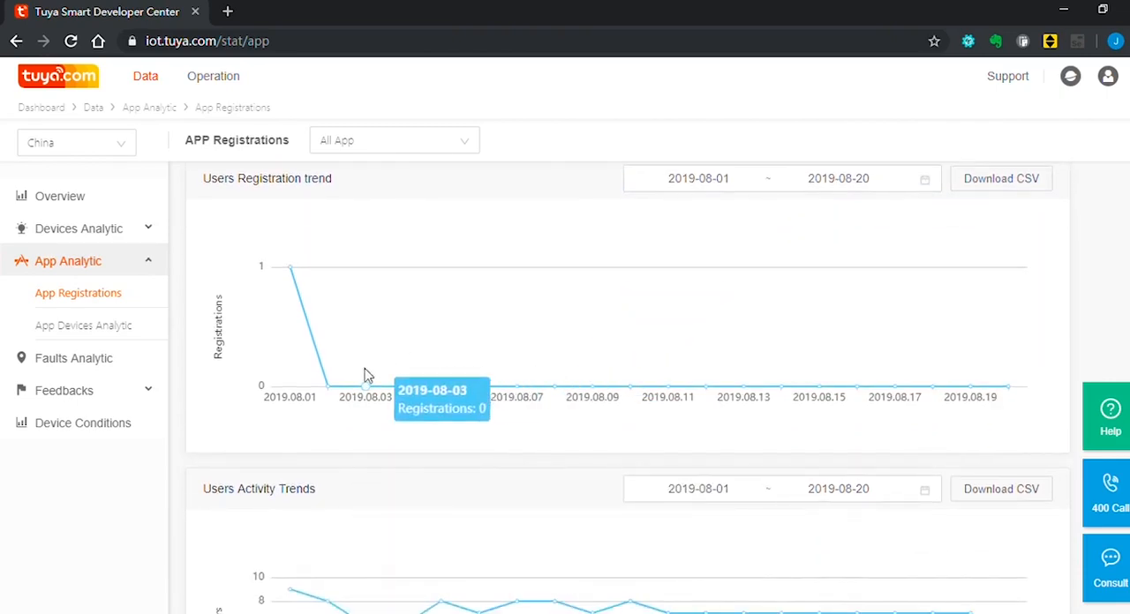
{"action": "scroll", "scroll_direction": "down", "scroll_amount": 3}
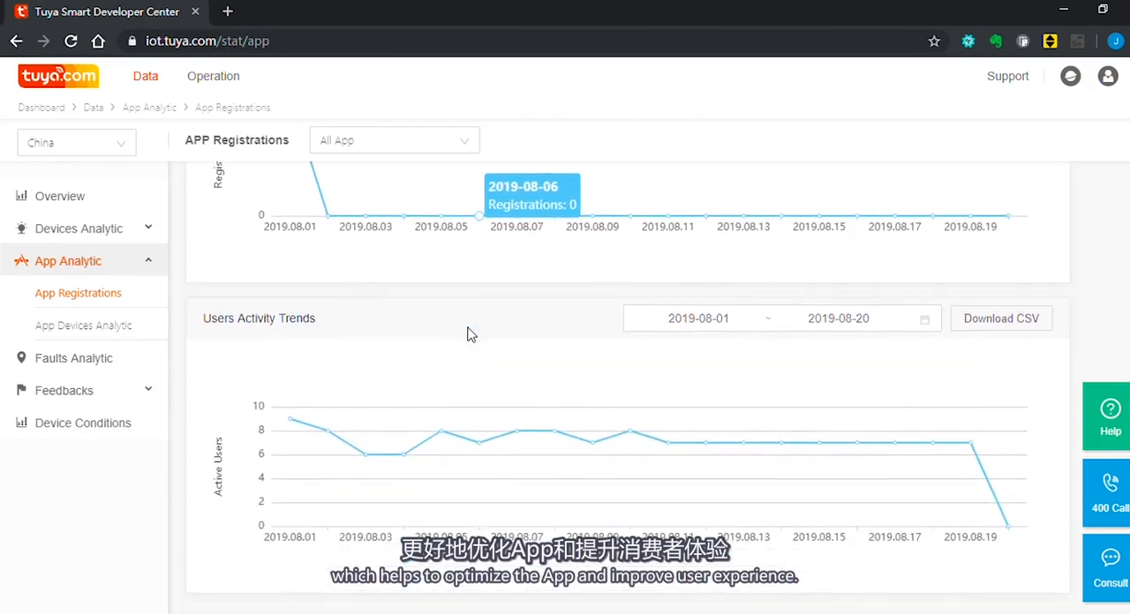
{"action": "mouse_move", "coordinate": [581, 334]}
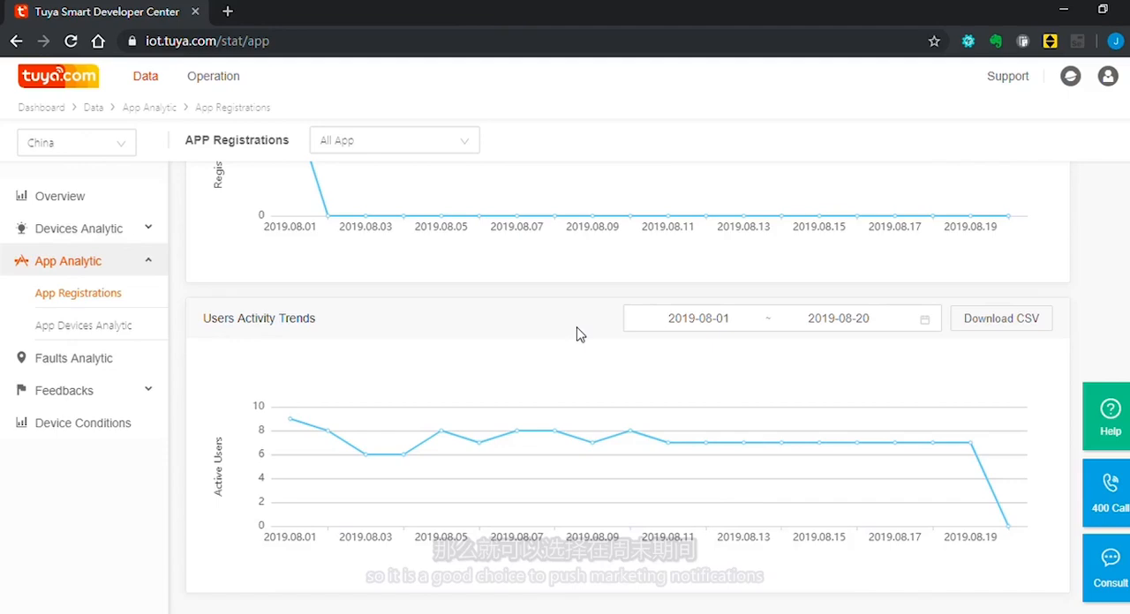
{"action": "mouse_move", "coordinate": [364, 452]}
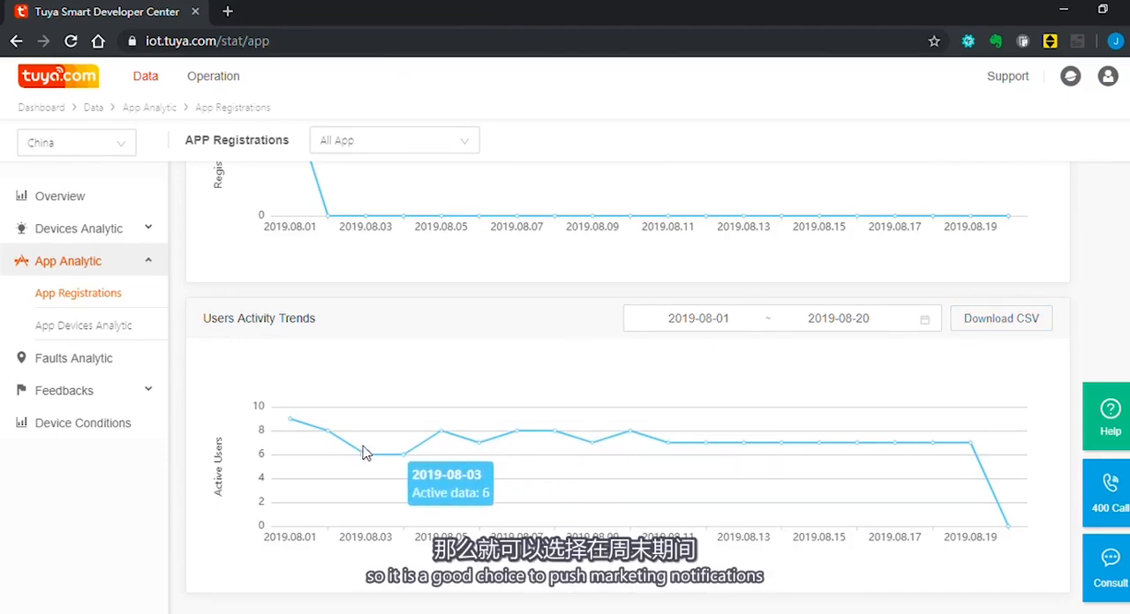
{"action": "mouse_move", "coordinate": [727, 443]}
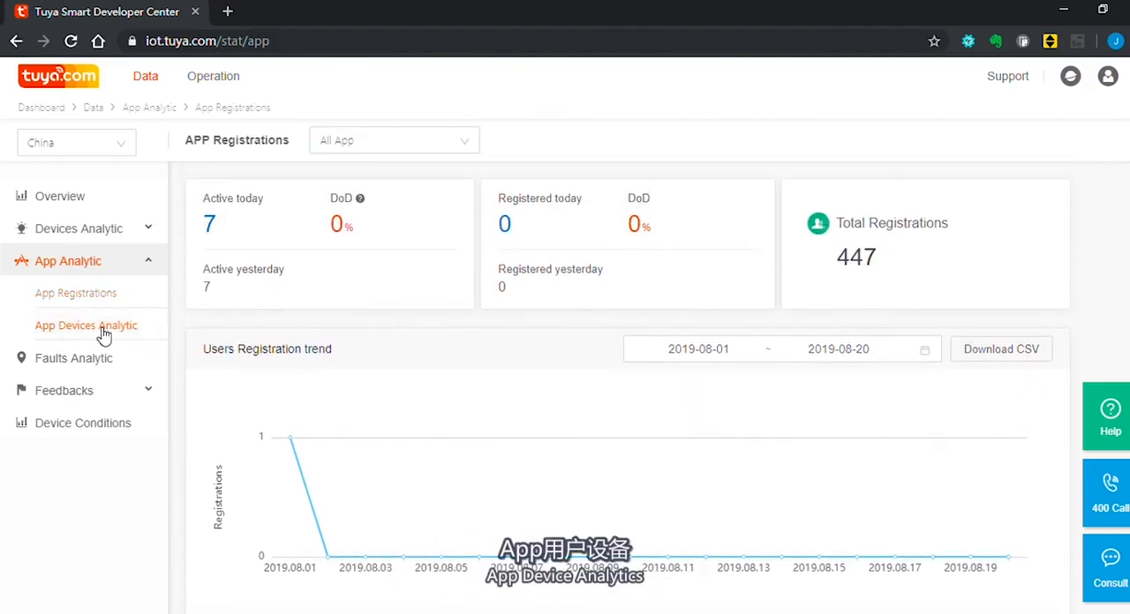
{"action": "left_click", "coordinate": [84, 325]}
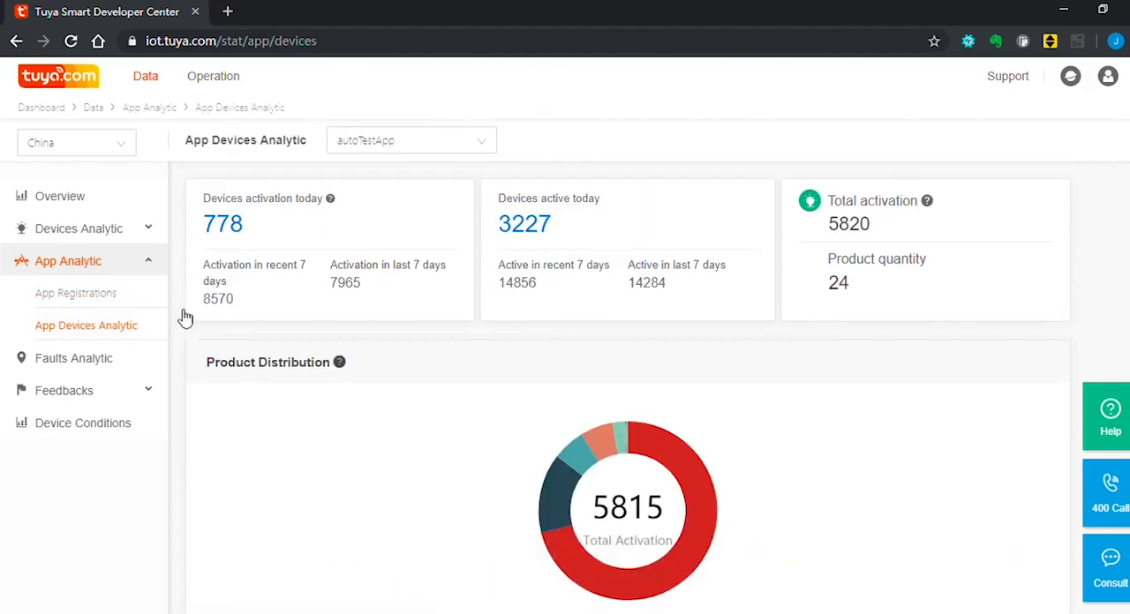
- Scroll through Device Active Trends, then go to the Faults Analytic dashboard
{"action": "scroll", "scroll_direction": "down", "scroll_amount": 3}
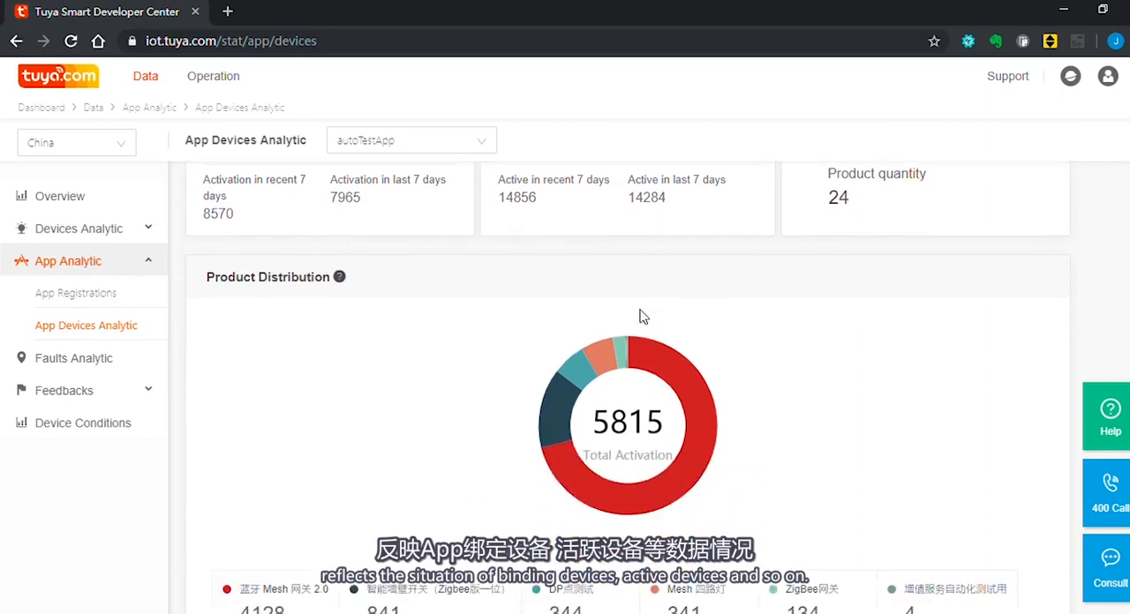
{"action": "scroll", "scroll_direction": "down", "scroll_amount": 3}
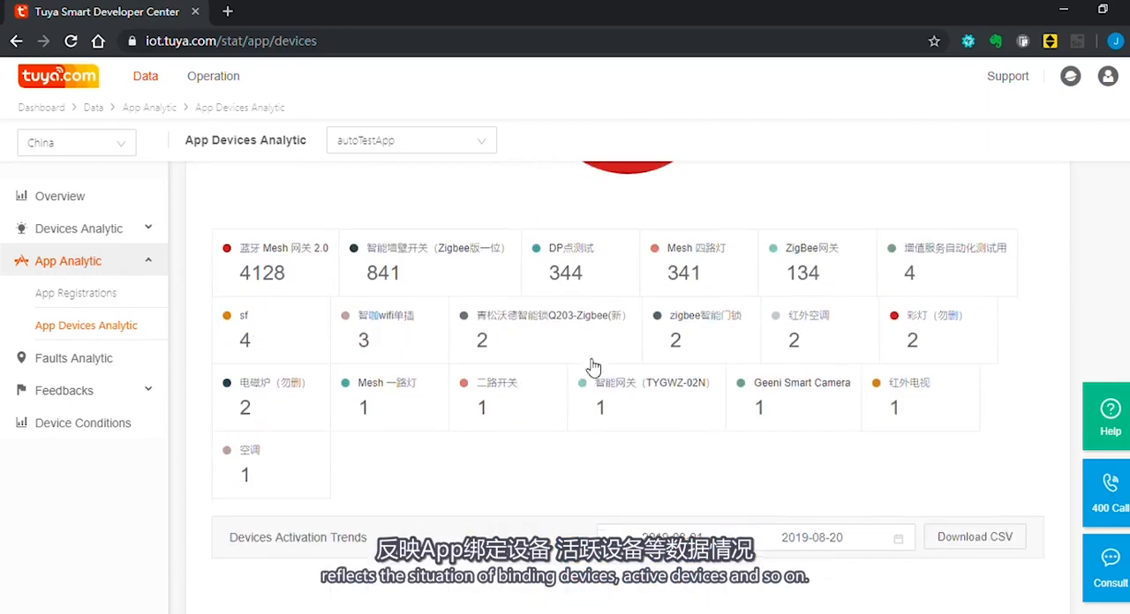
{"action": "scroll", "scroll_direction": "down", "scroll_amount": 3}
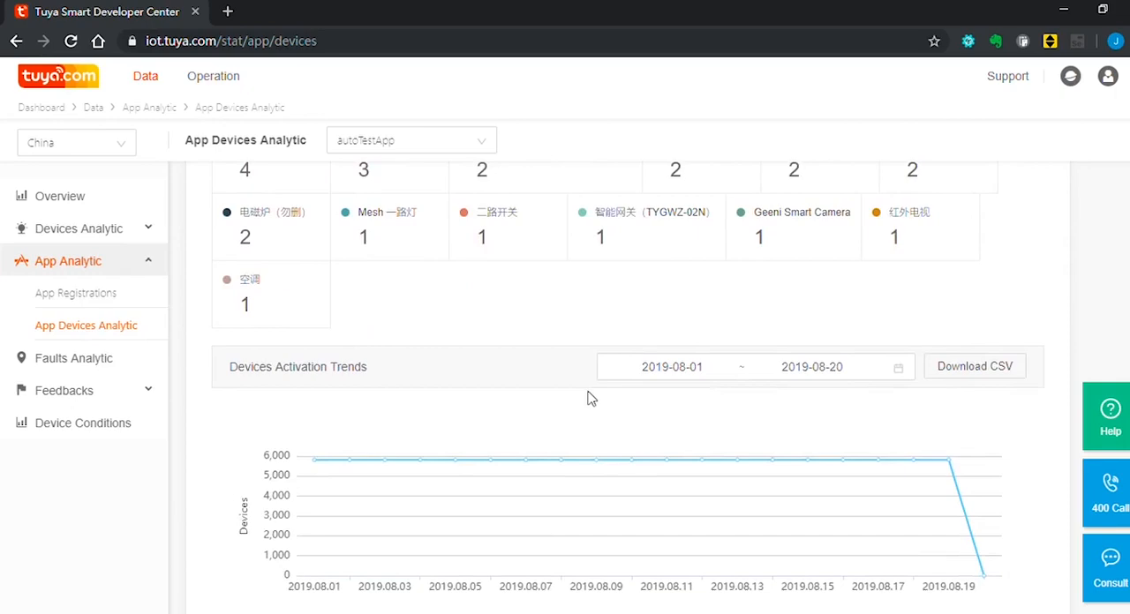
{"action": "scroll", "scroll_direction": "down", "scroll_amount": 3}
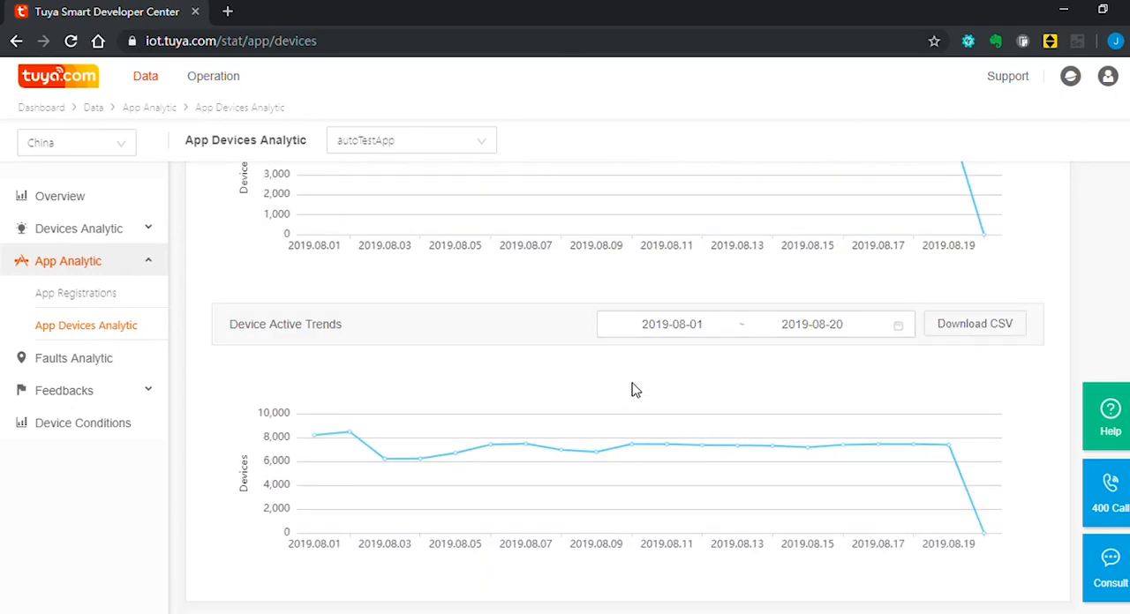
{"action": "scroll", "scroll_direction": "down", "scroll_amount": 3}
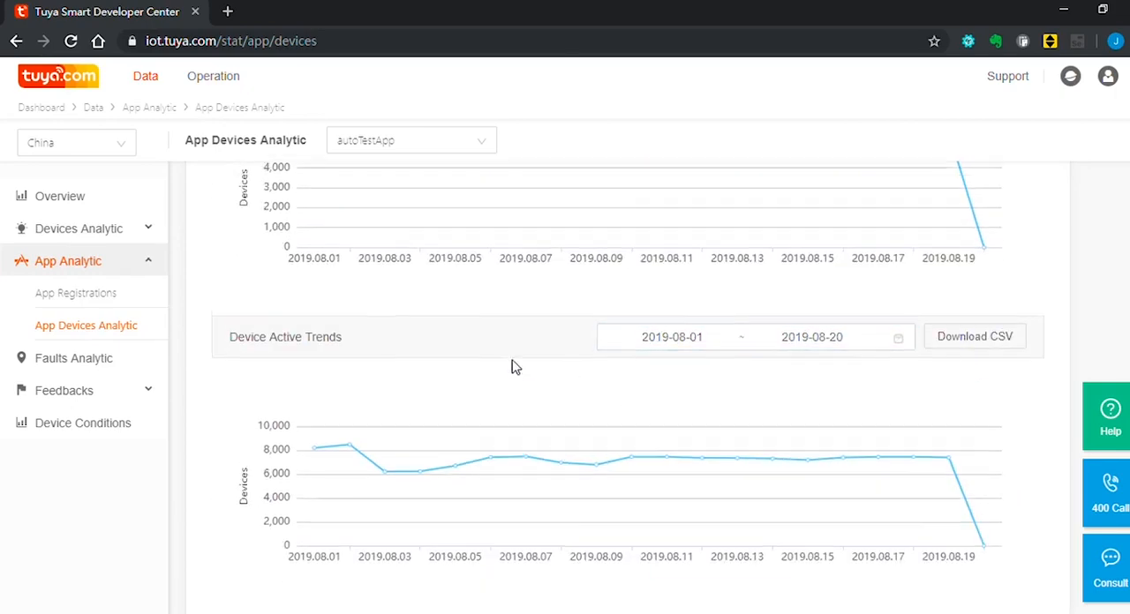
{"action": "scroll", "scroll_direction": "up", "scroll_amount": 3}
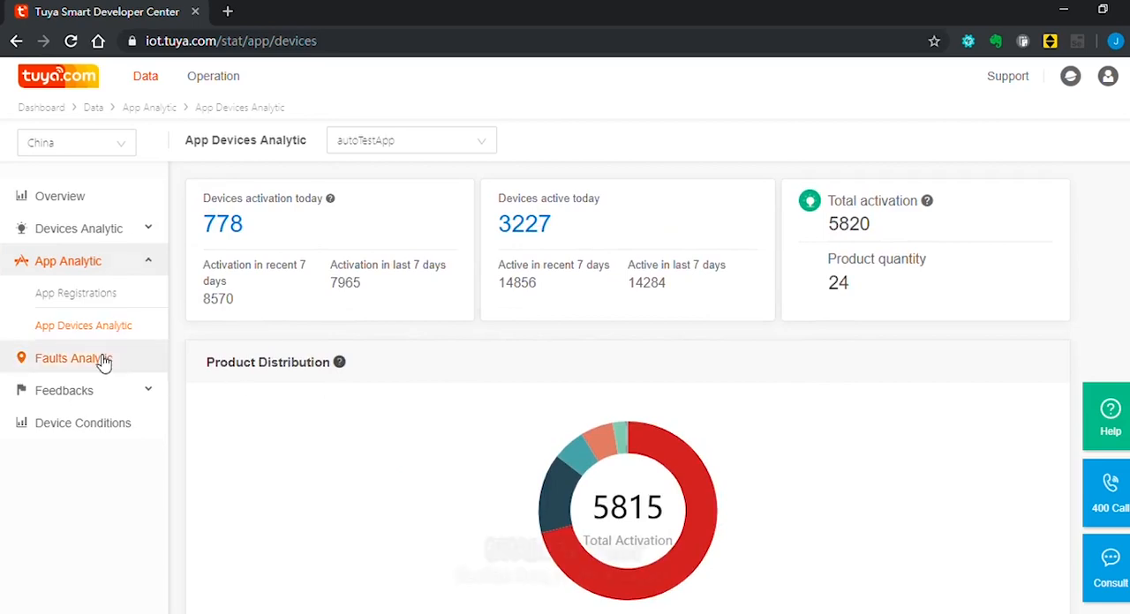
{"action": "left_click", "coordinate": [74, 357]}
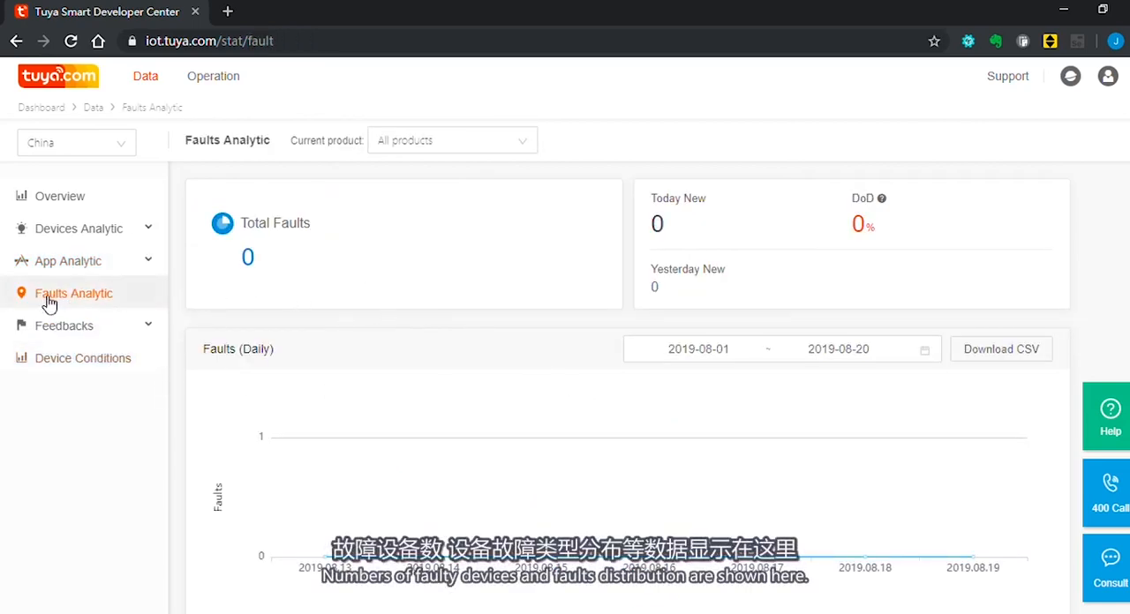
{"action": "mouse_move", "coordinate": [601, 358]}
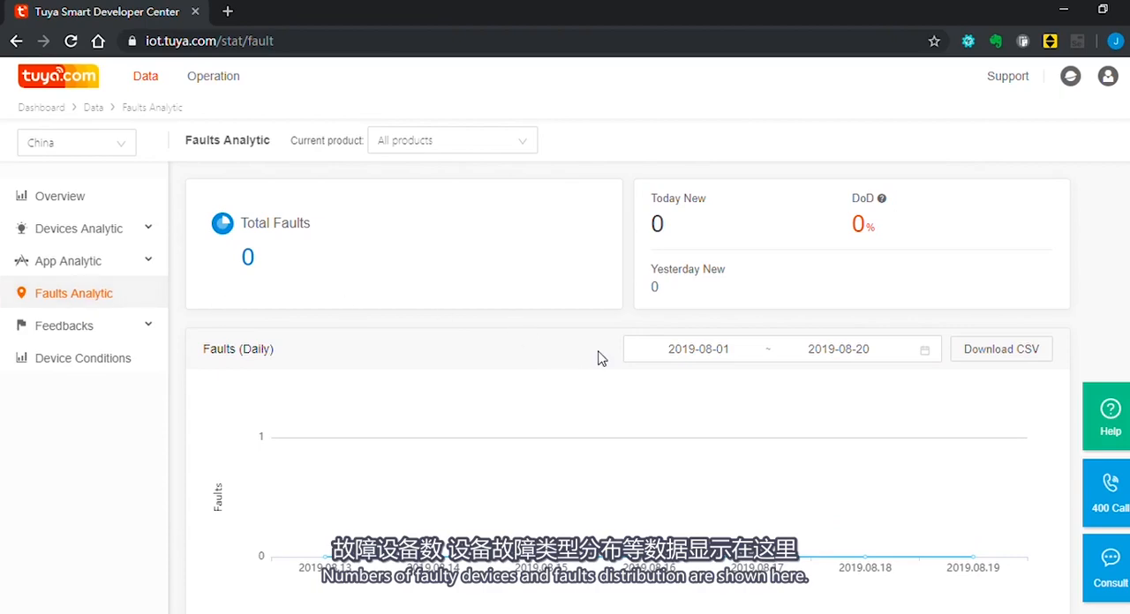
- Review Faults Distribution for all products, then expand the Feedbacks section
{"action": "scroll", "scroll_direction": "down", "scroll_amount": 3}
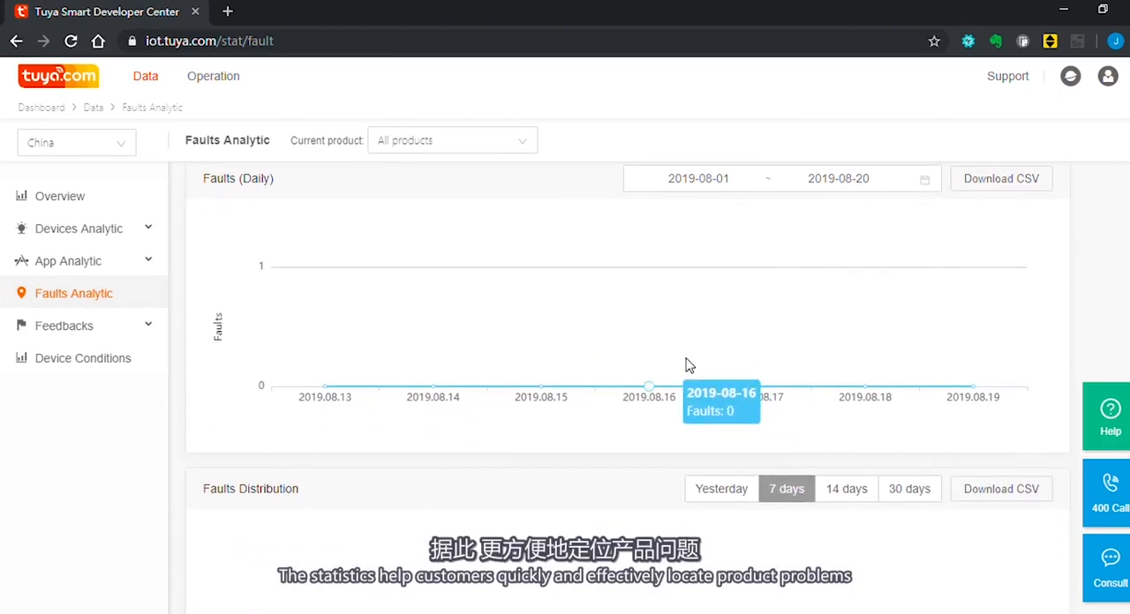
{"action": "scroll", "scroll_direction": "down", "scroll_amount": 3}
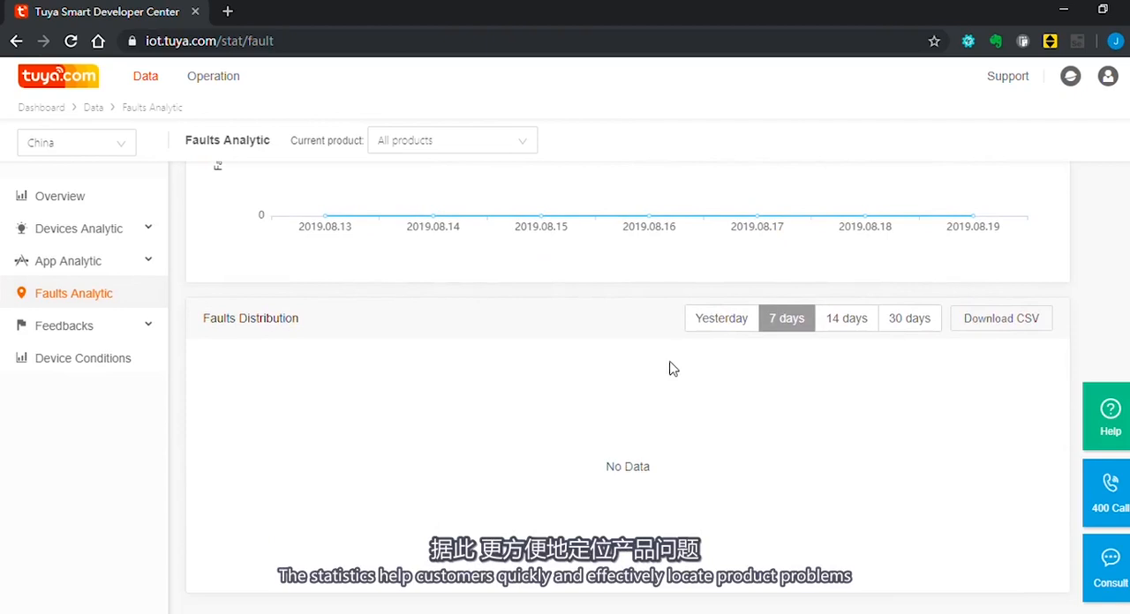
{"action": "scroll", "scroll_direction": "down", "scroll_amount": 3}
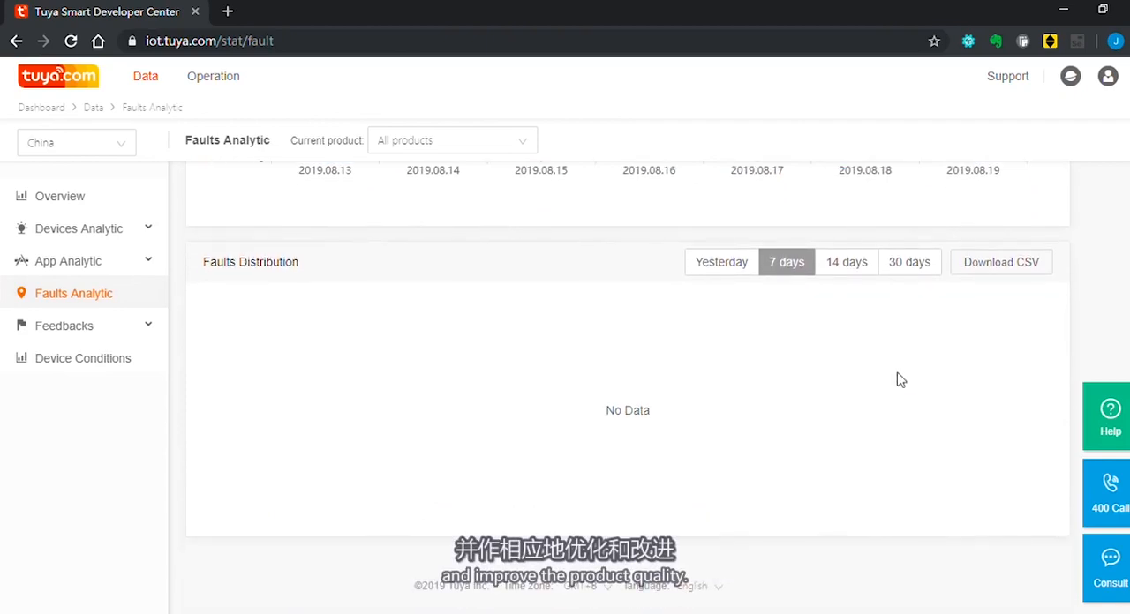
{"action": "mouse_move", "coordinate": [687, 392]}
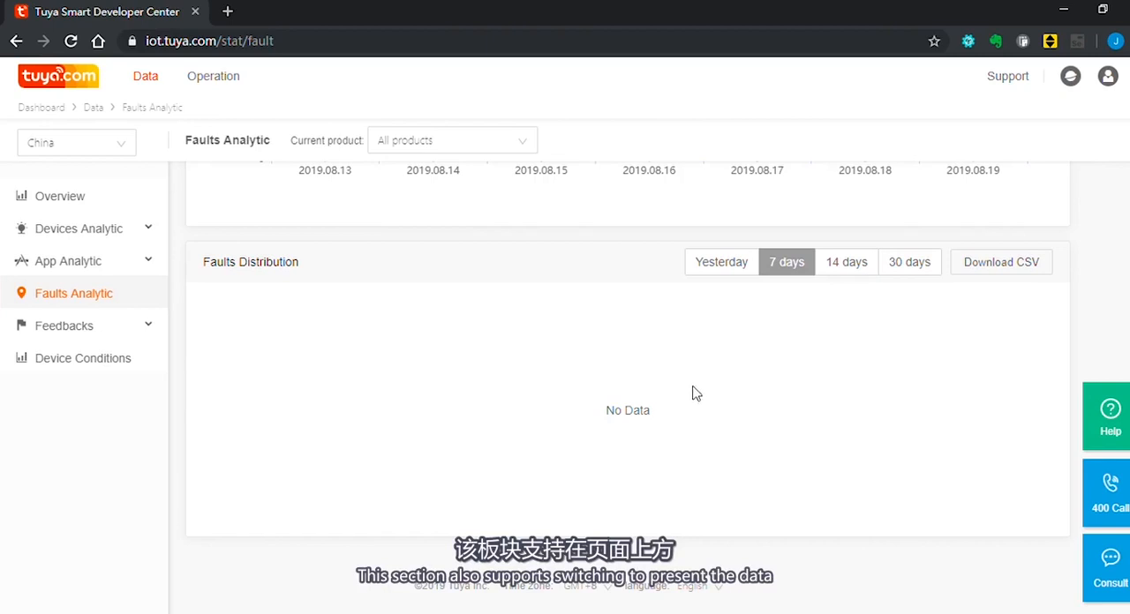
{"action": "left_click", "coordinate": [451, 141]}
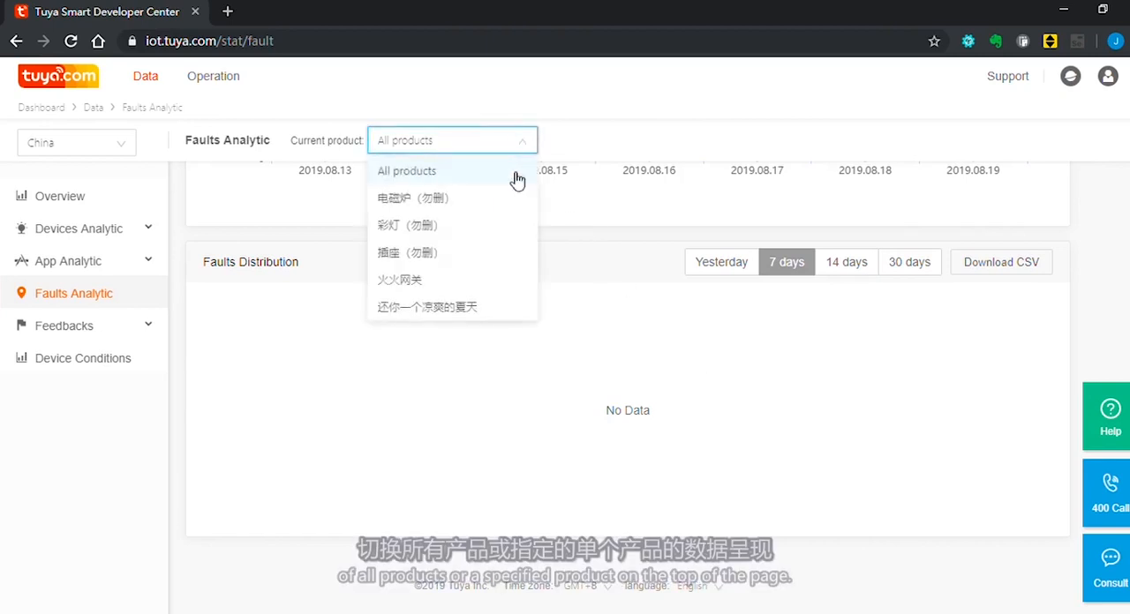
{"action": "left_click", "coordinate": [406, 169]}
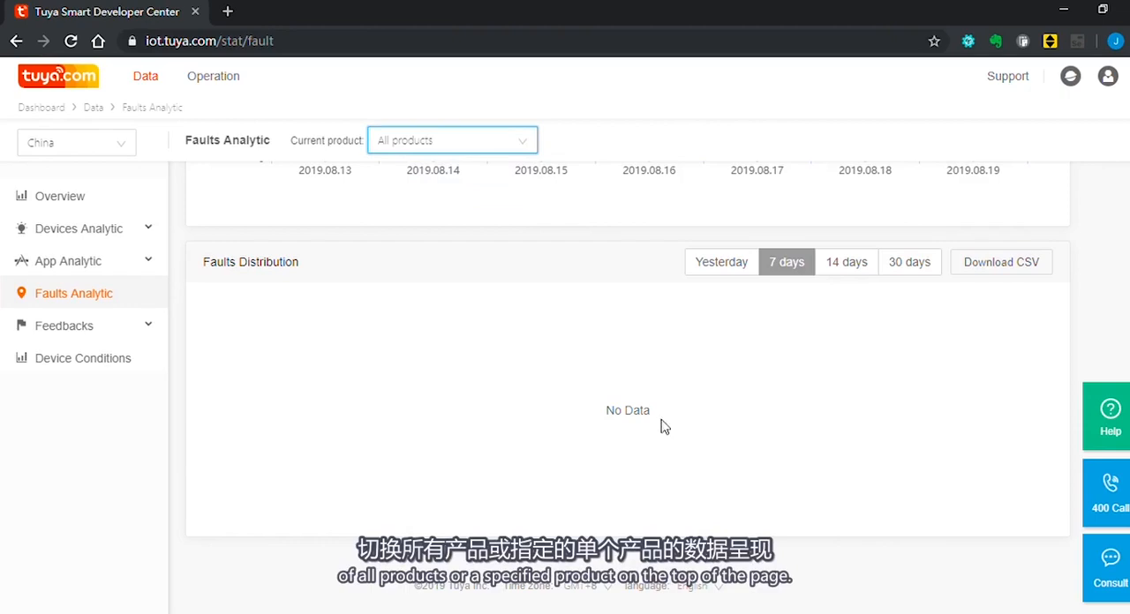
{"action": "left_click", "coordinate": [64, 325]}
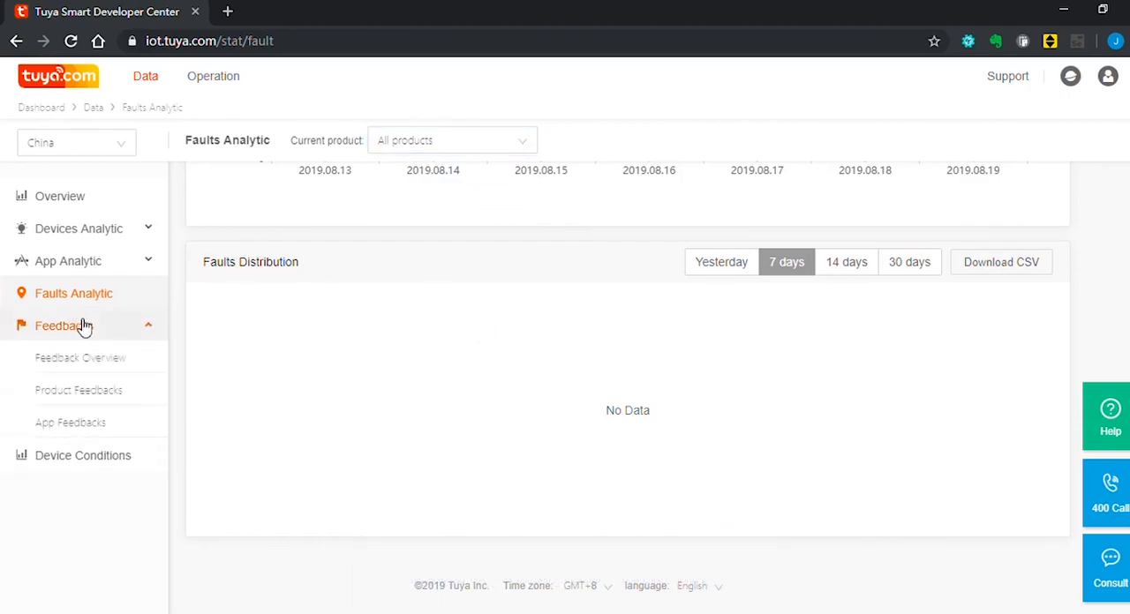
- Review the Feedbacks Overview with its daily product and app feedback charts
{"action": "left_click", "coordinate": [81, 356]}
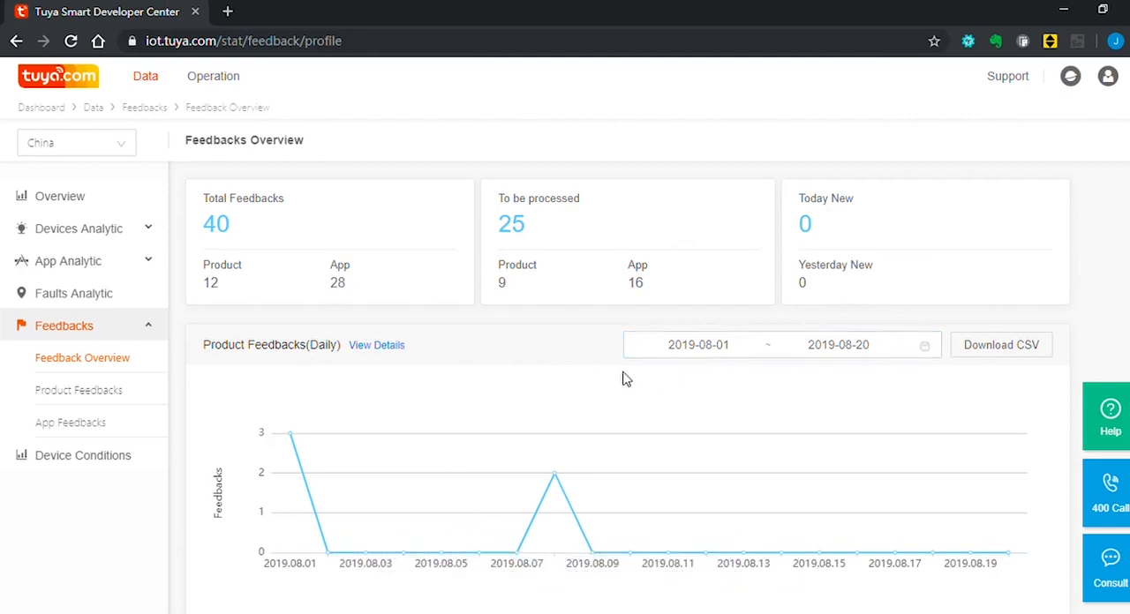
{"action": "scroll", "scroll_direction": "down", "scroll_amount": 3}
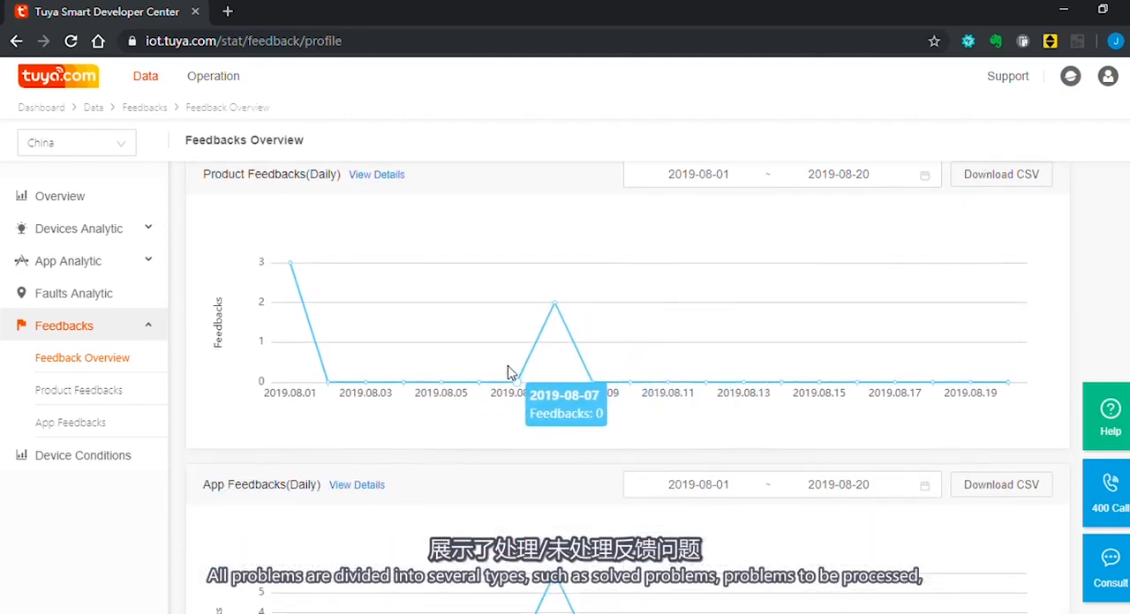
{"action": "scroll", "scroll_direction": "down", "scroll_amount": 3}
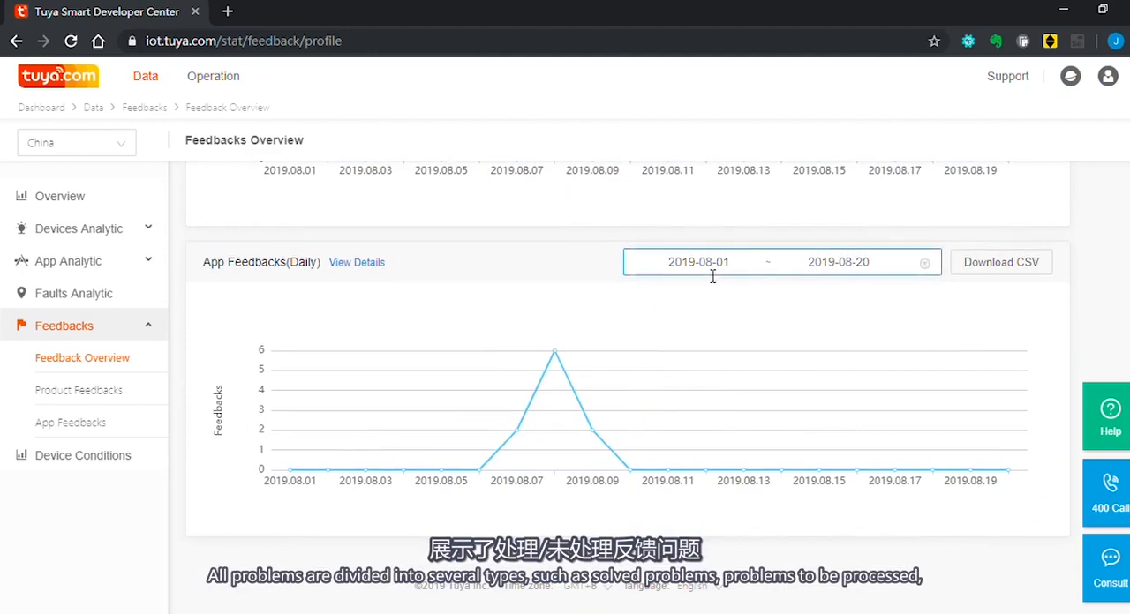
{"action": "mouse_move", "coordinate": [709, 474]}
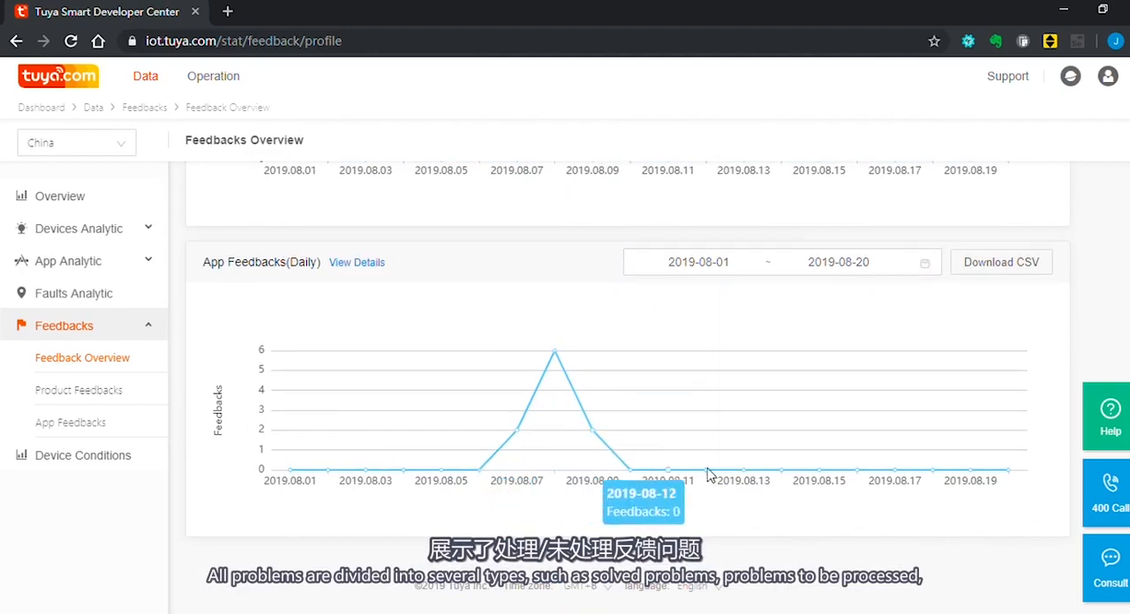
{"action": "mouse_move", "coordinate": [459, 307]}
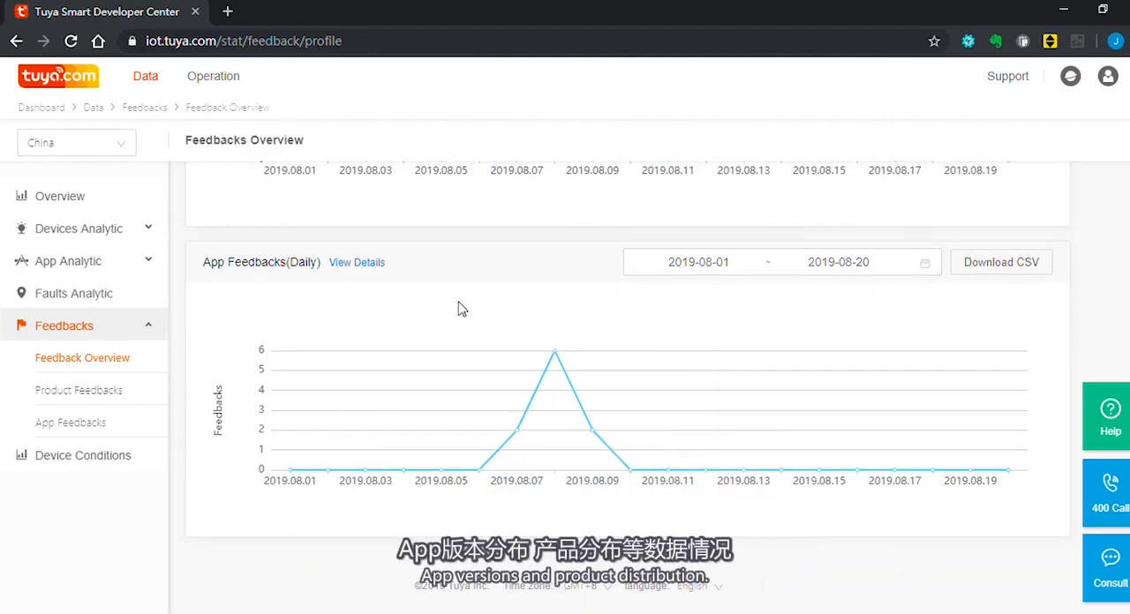
{"action": "scroll", "scroll_direction": "up", "scroll_amount": 3}
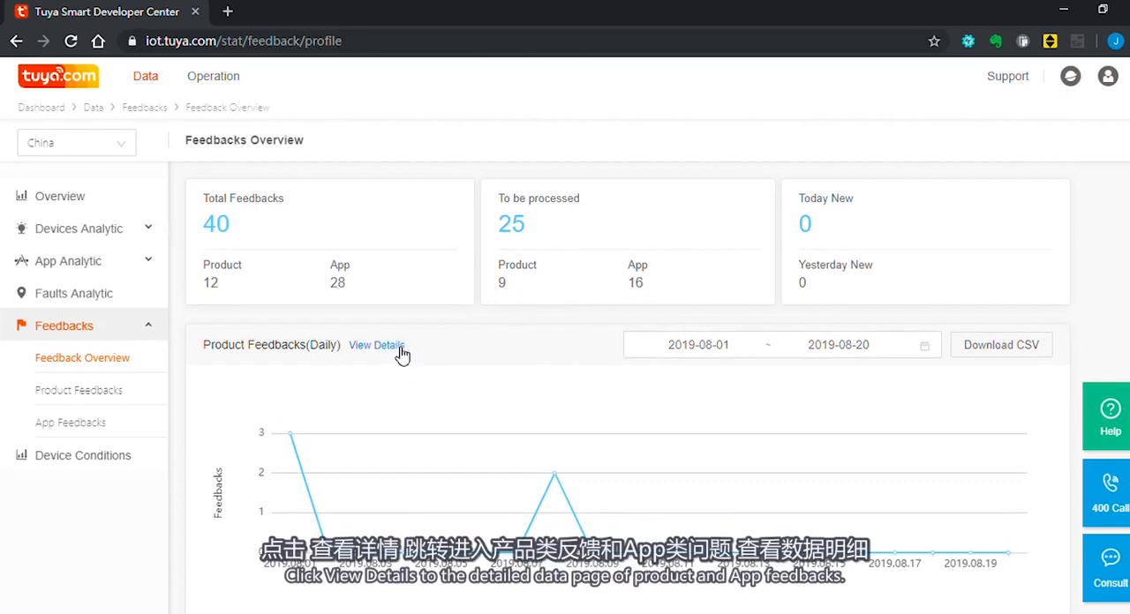
- View product feedback details and the To handle unprocessed feedback list, then return
{"action": "left_click", "coordinate": [377, 345]}
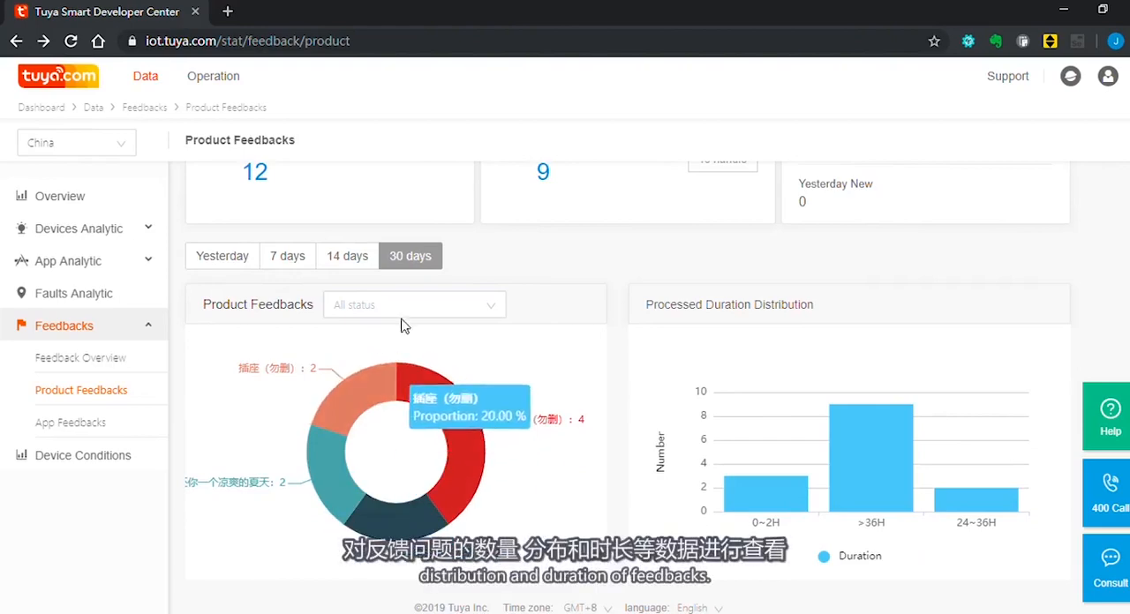
{"action": "left_click", "coordinate": [413, 304]}
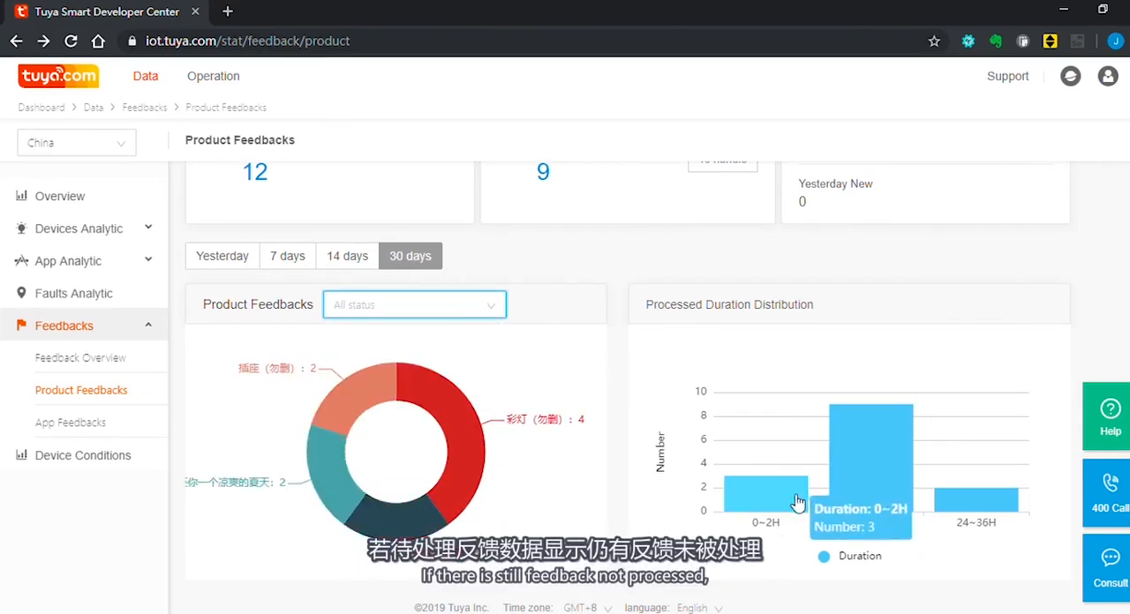
{"action": "scroll", "scroll_direction": "up", "scroll_amount": 3}
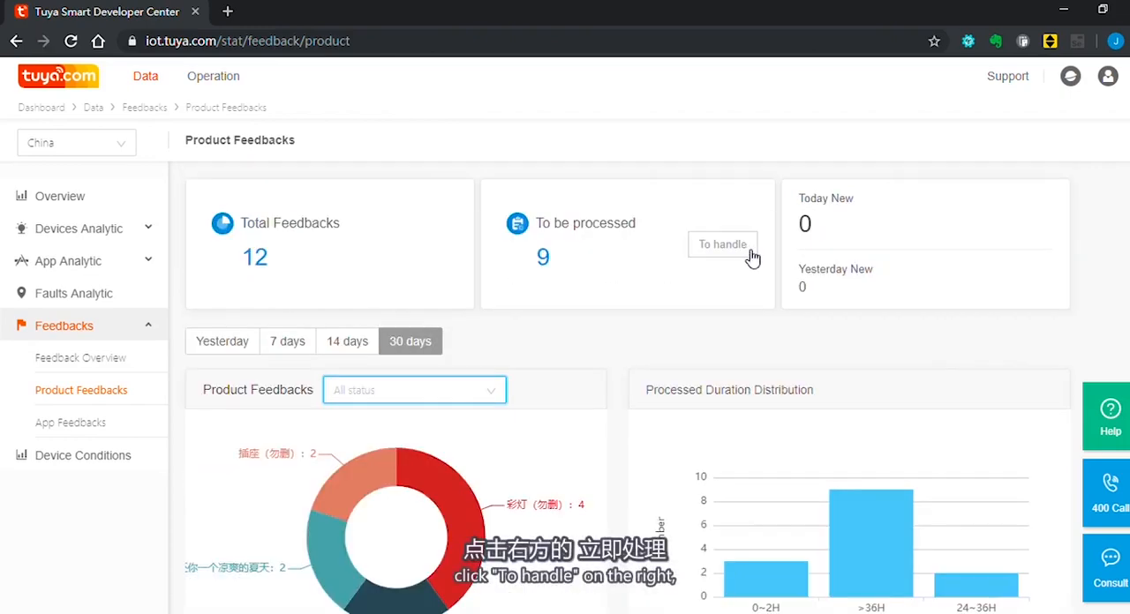
{"action": "left_click", "coordinate": [723, 243]}
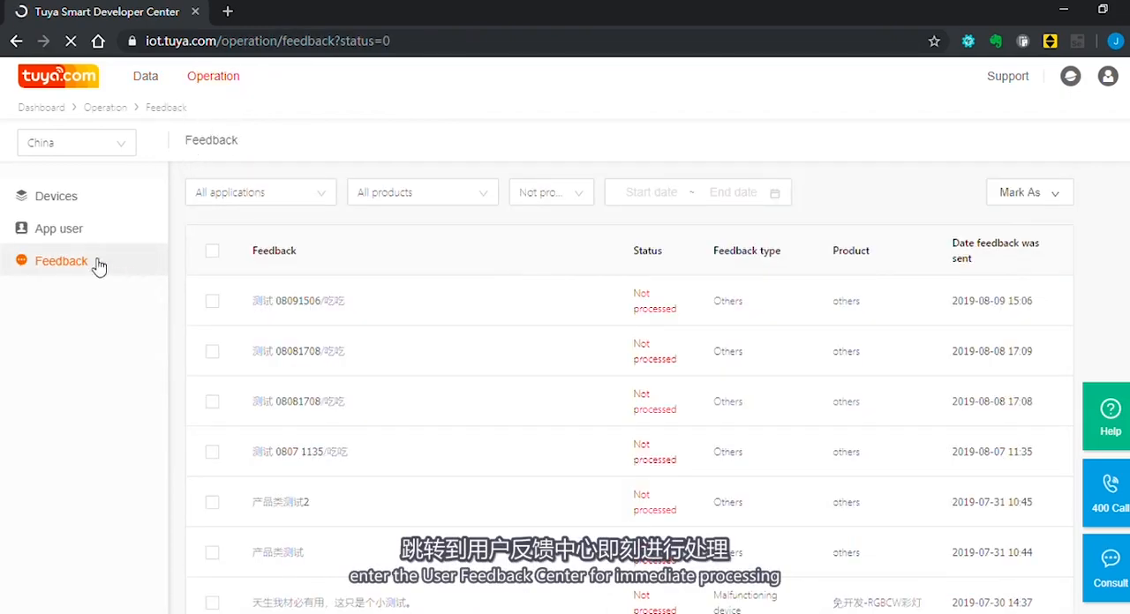
{"action": "scroll", "scroll_direction": "down", "scroll_amount": 3}
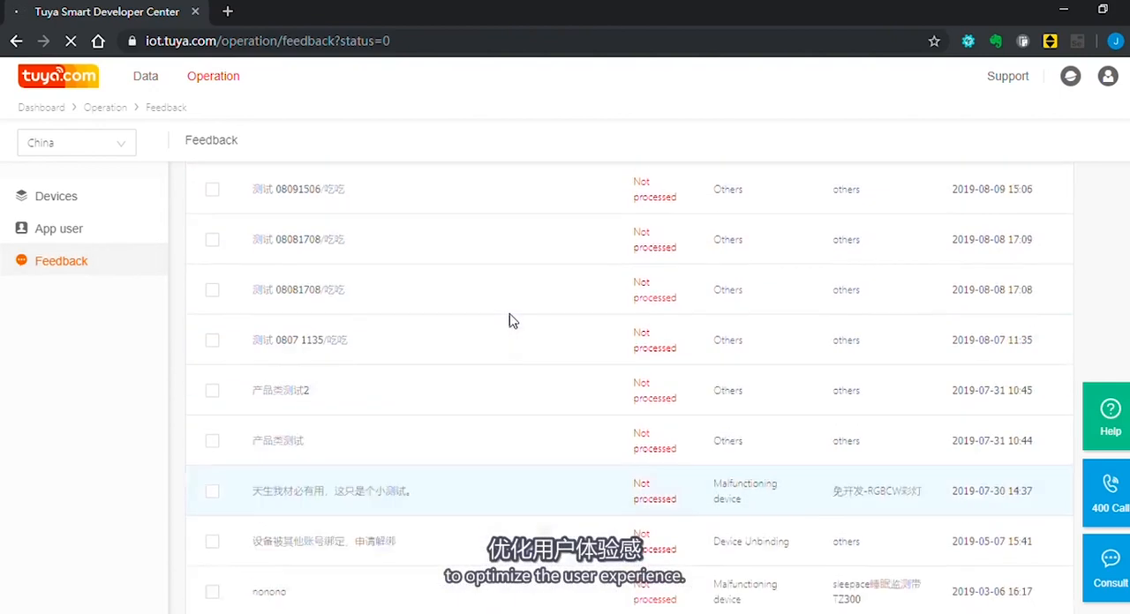
{"action": "left_click", "coordinate": [145, 75]}
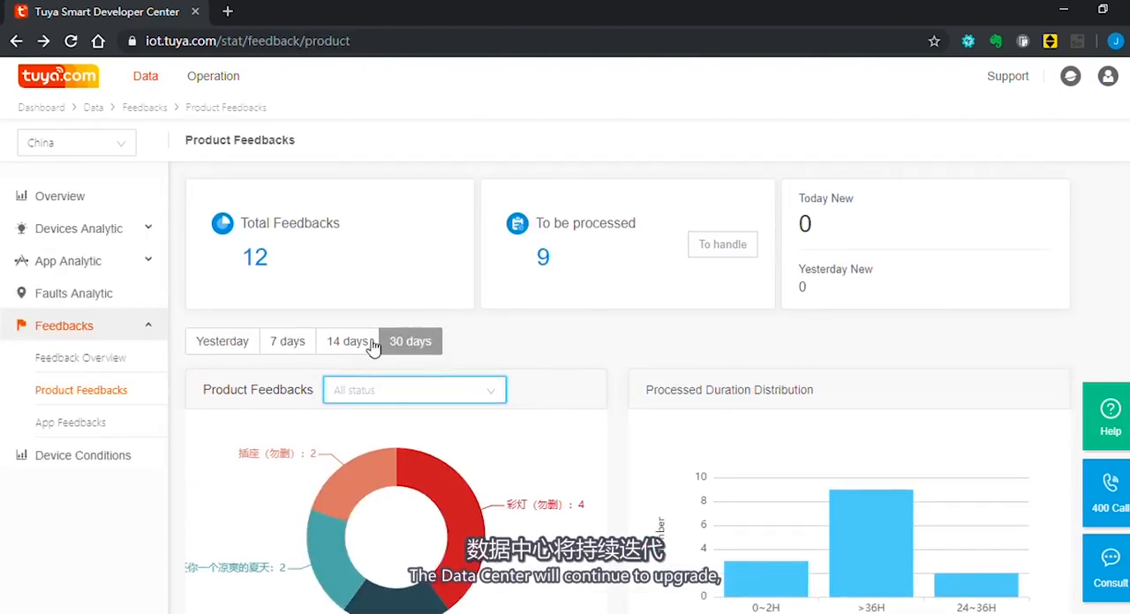
- Go to the App Feedbacks page showing 28 total and 16 to be processed
{"action": "left_click", "coordinate": [71, 422]}
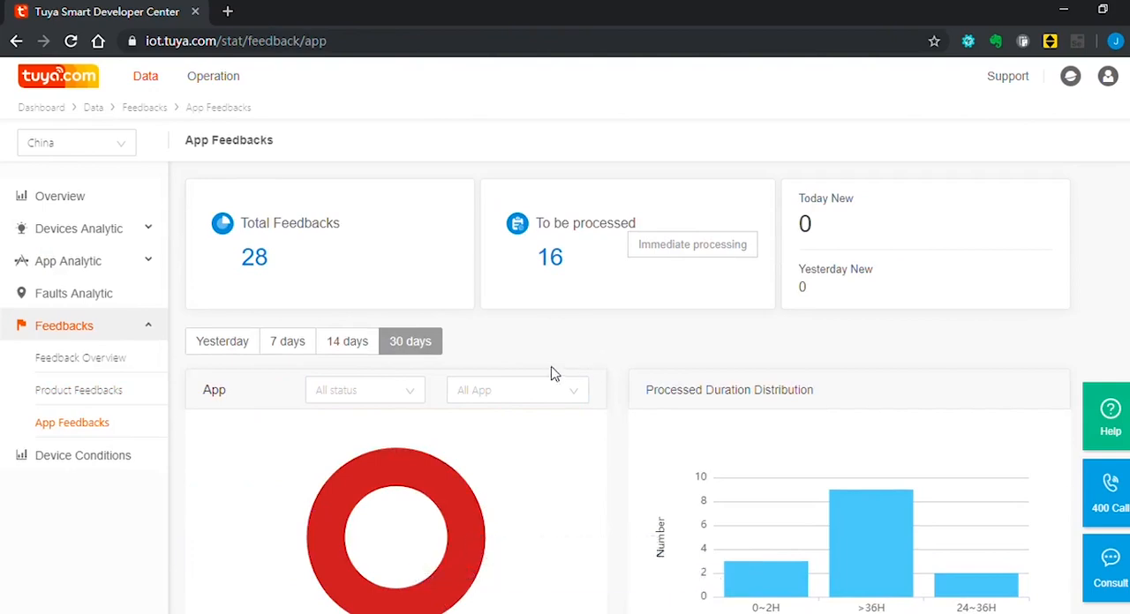